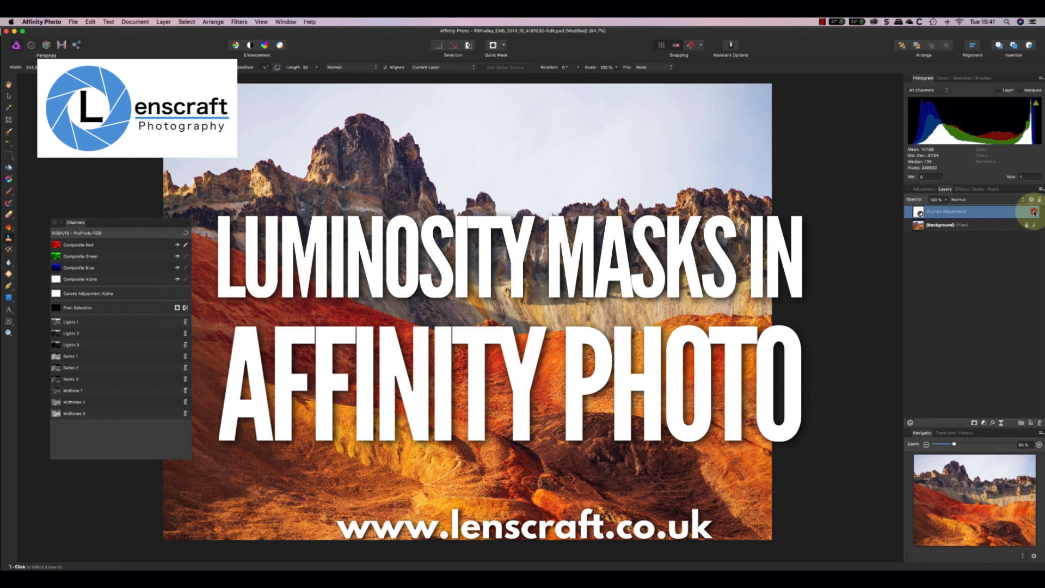
Adjust the view of the moorland photo on the canvas.
left_click_drag(340, 145, 582, 391)
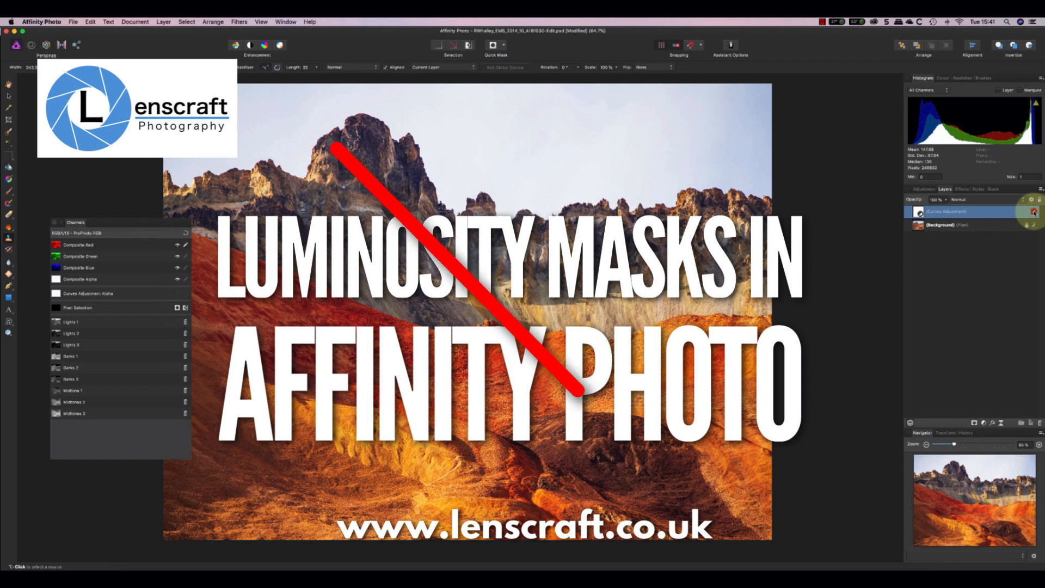
left_click_drag(656, 143, 340, 474)
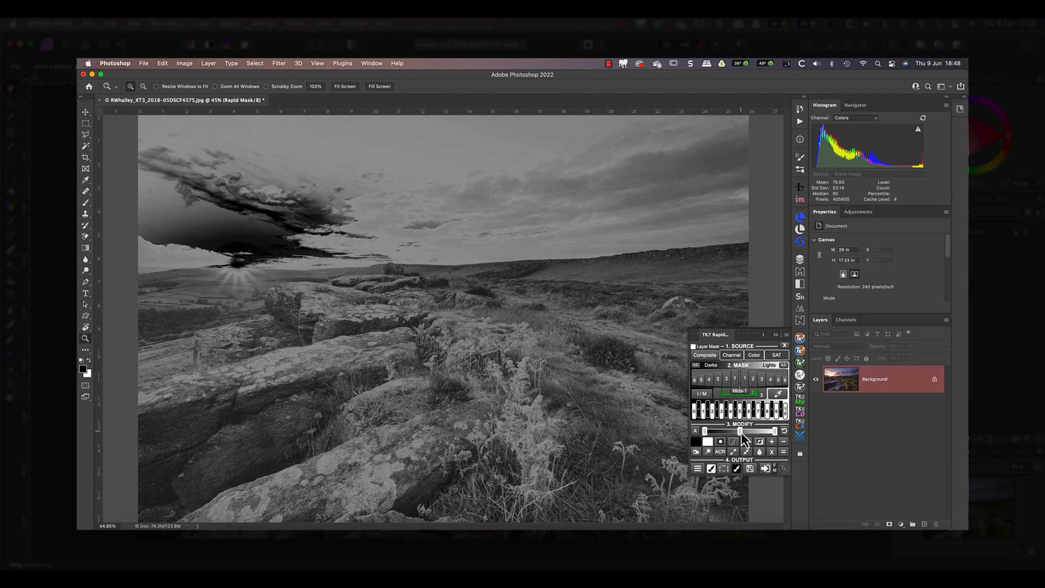
left_click_drag(740, 431, 722, 431)
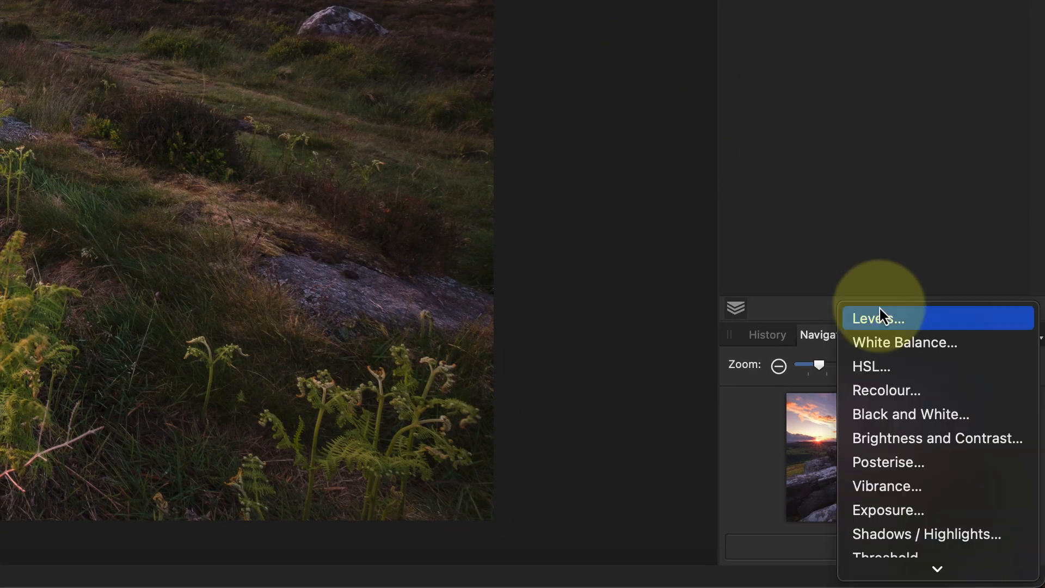
mouse_move(895, 401)
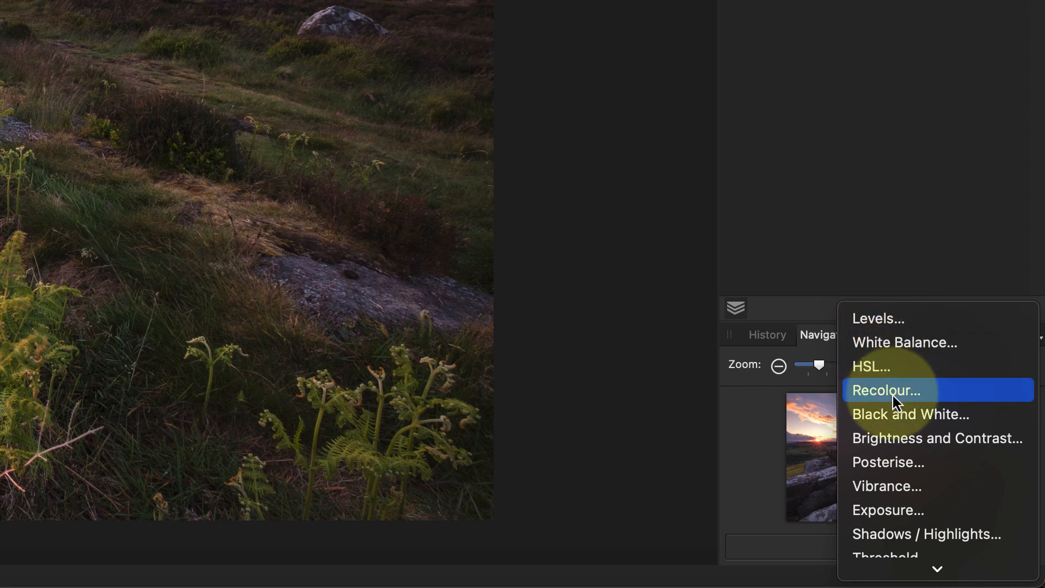
mouse_move(898, 423)
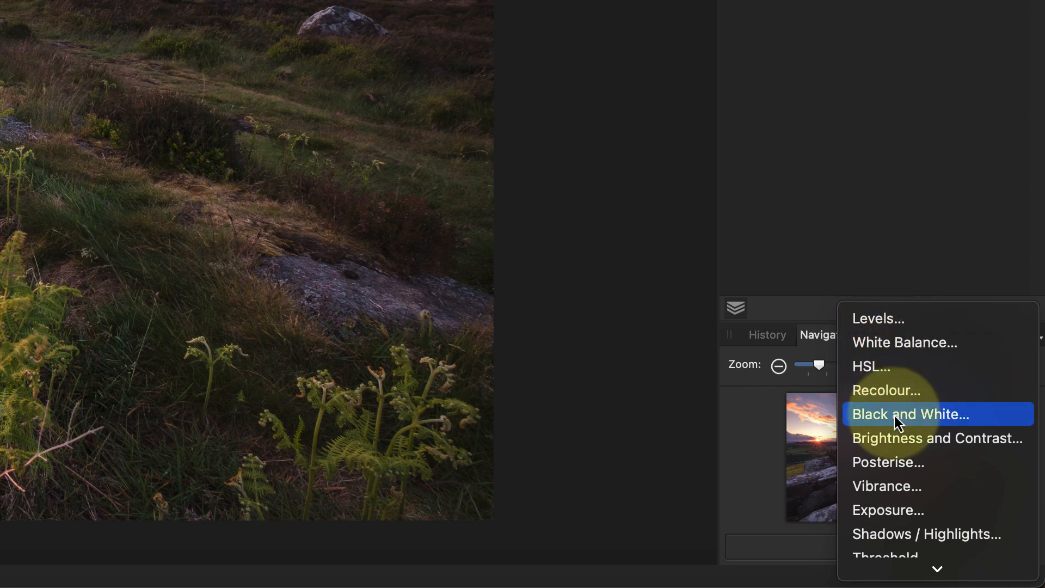
Add a Black & White adjustment, then a Curves adjustment above it.
left_click(911, 414)
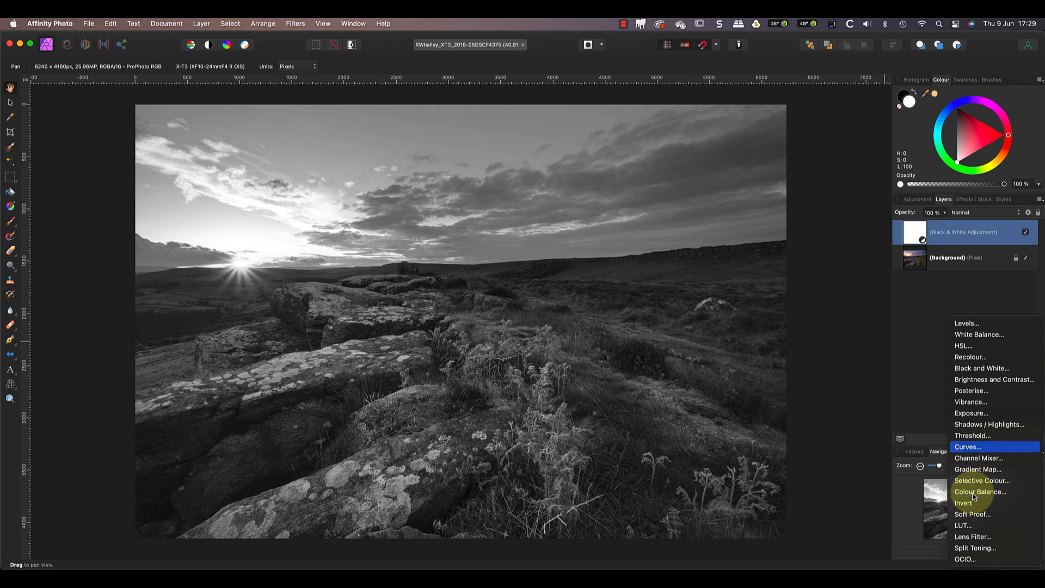
left_click(970, 447)
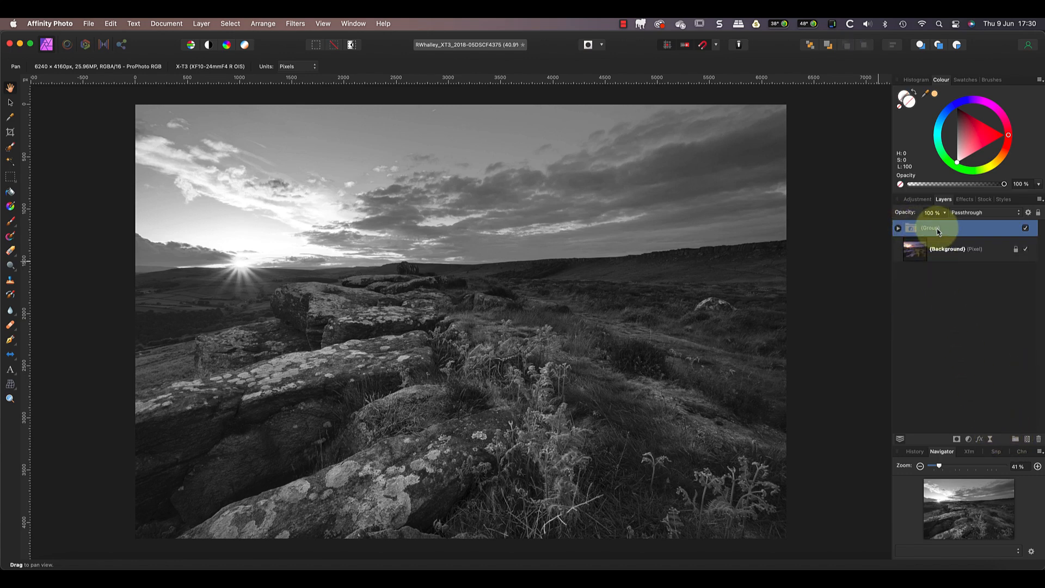
Rename the group 'Luminosity masks' and expand it to show its Curves layers.
double_click(937, 229)
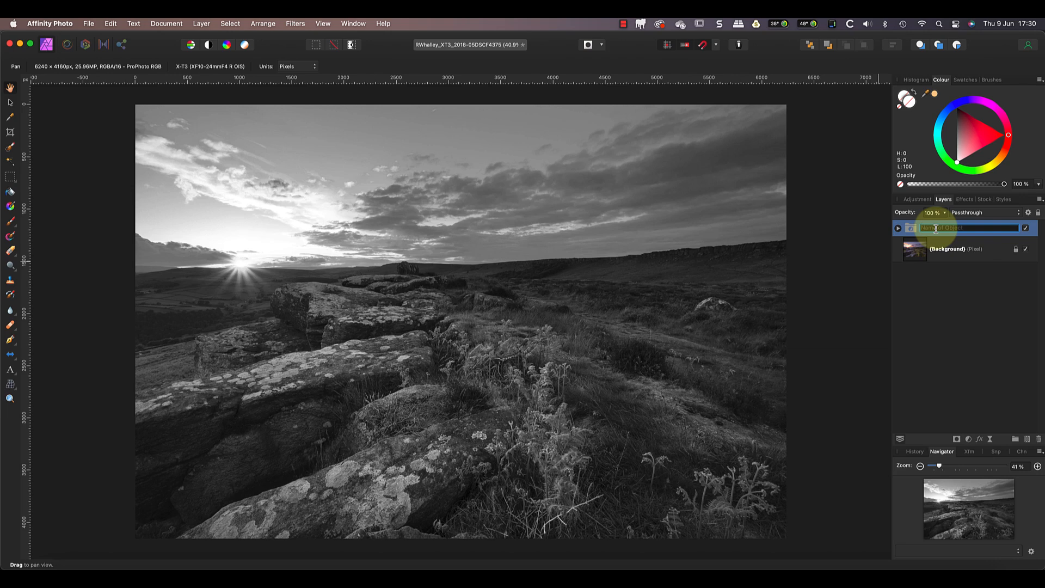
type("Luminosity")
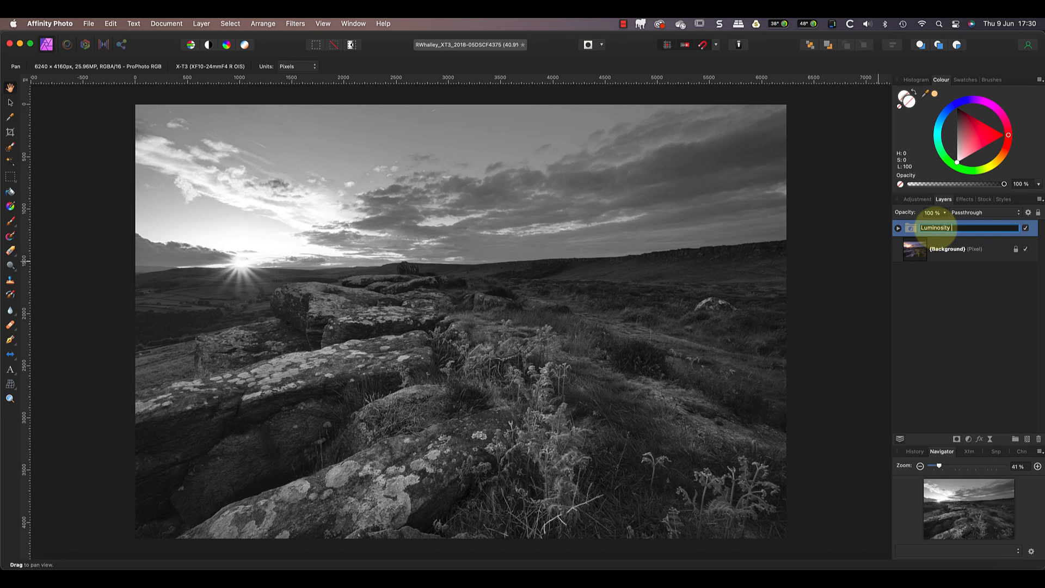
key("Return")
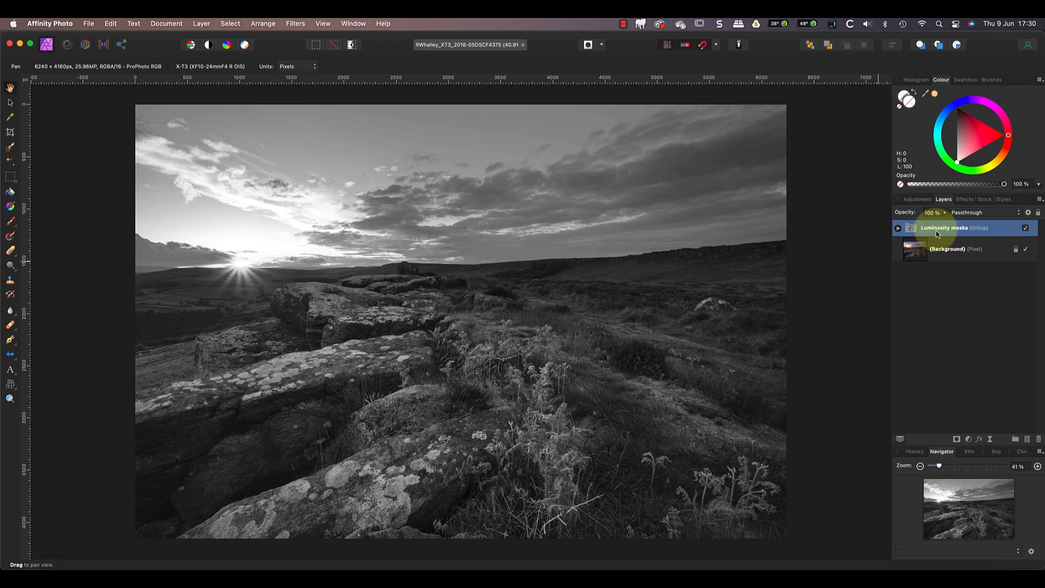
left_click(898, 228)
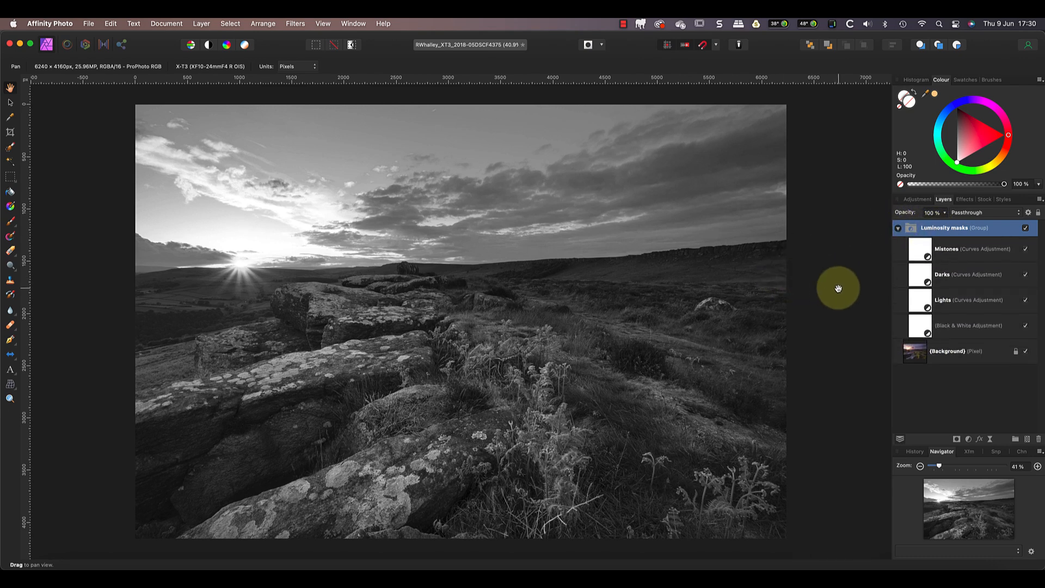
mouse_move(866, 288)
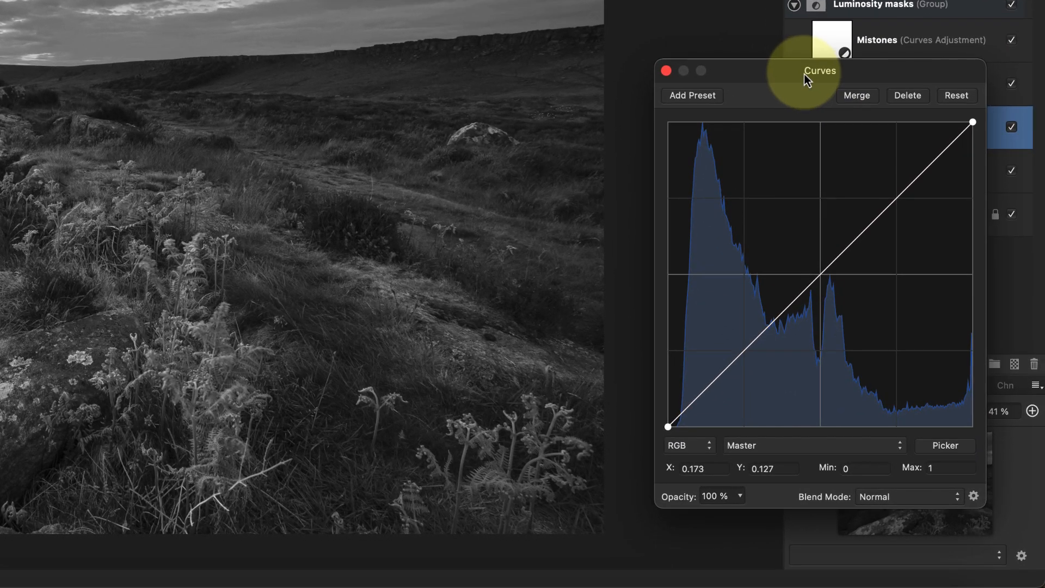
mouse_move(821, 285)
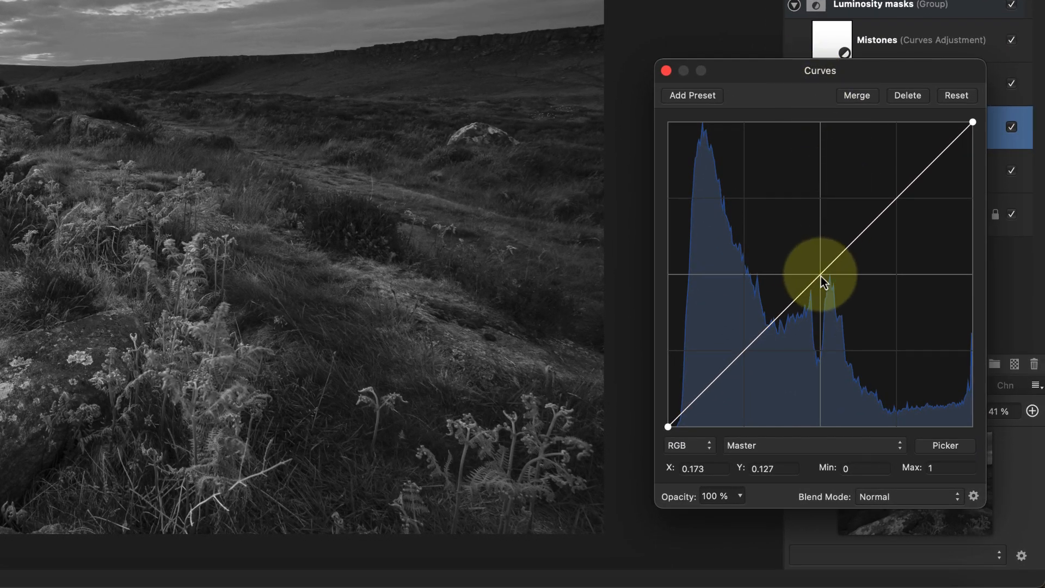
Steepen the Lights curve so midtones go dark and only highlights stay bright.
left_click_drag(821, 280, 823, 353)
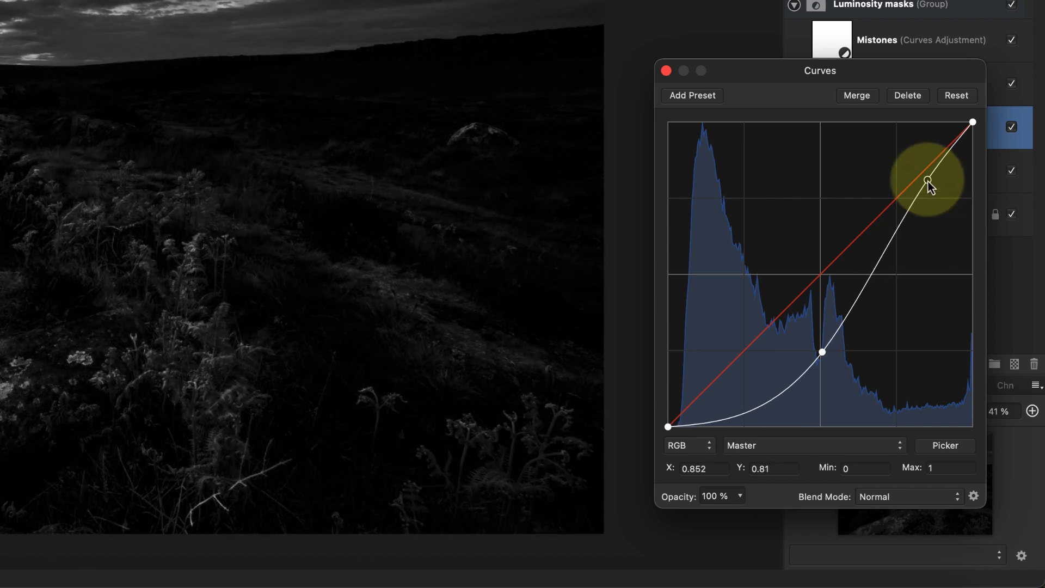
left_click_drag(928, 182, 923, 177)
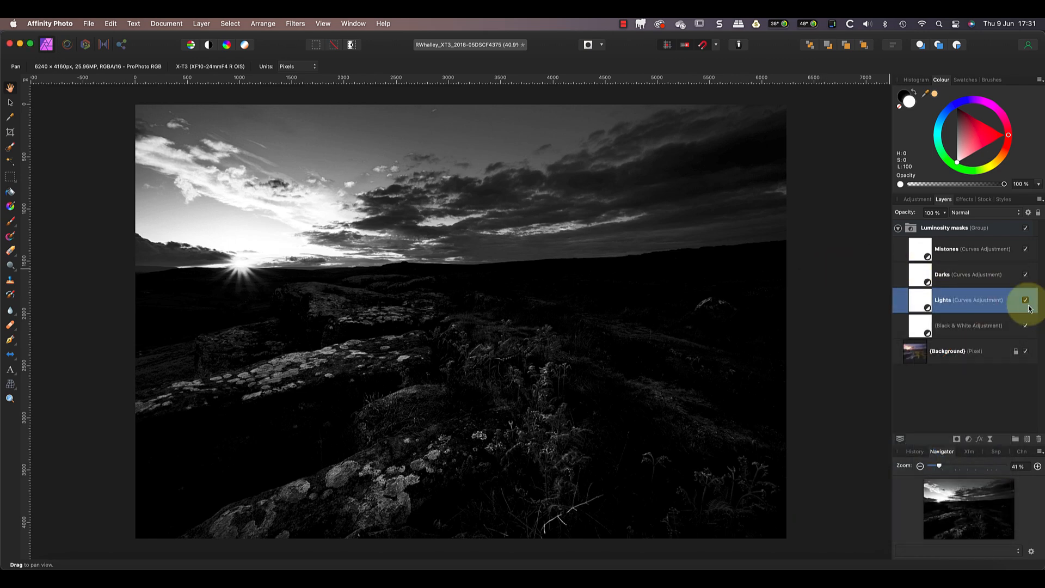
Hide the Lights layer and bring up the Darks curve for editing.
left_click(1026, 301)
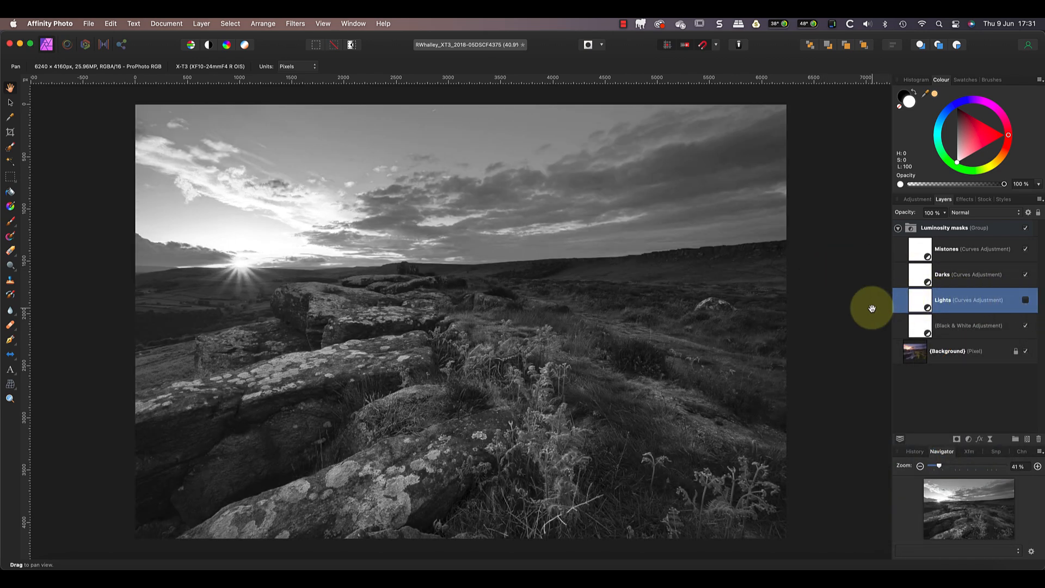
left_click(960, 274)
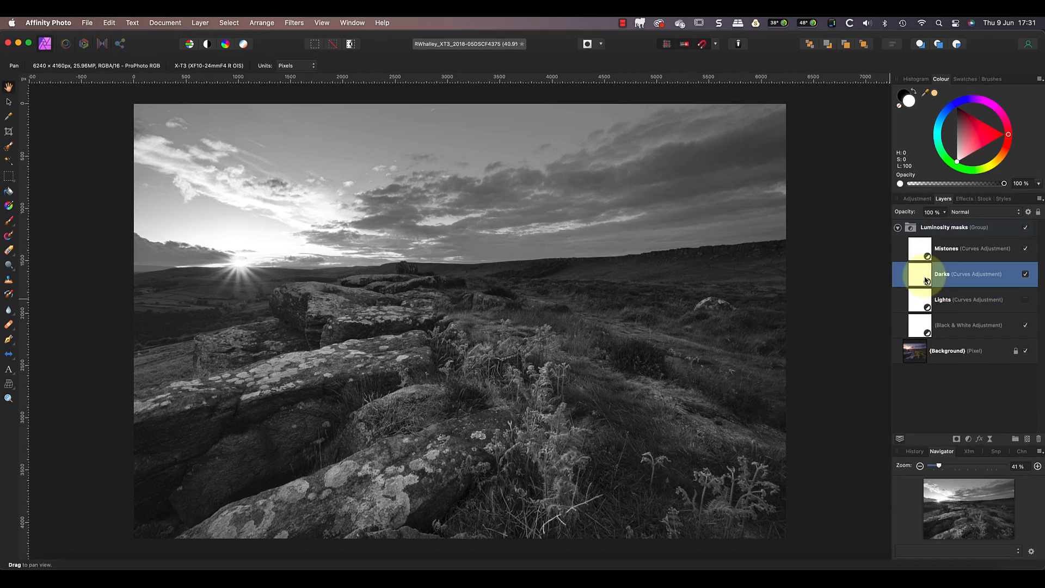
double_click(921, 274)
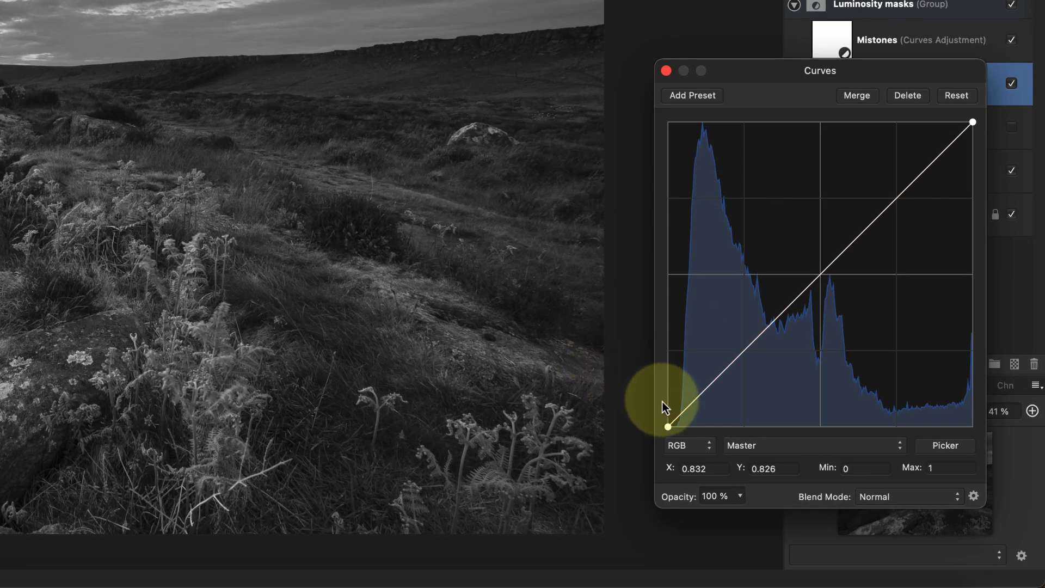
Invert the Darks curve by swapping its end points and bend it into a shadow-selecting sag.
left_click_drag(667, 427, 668, 293)
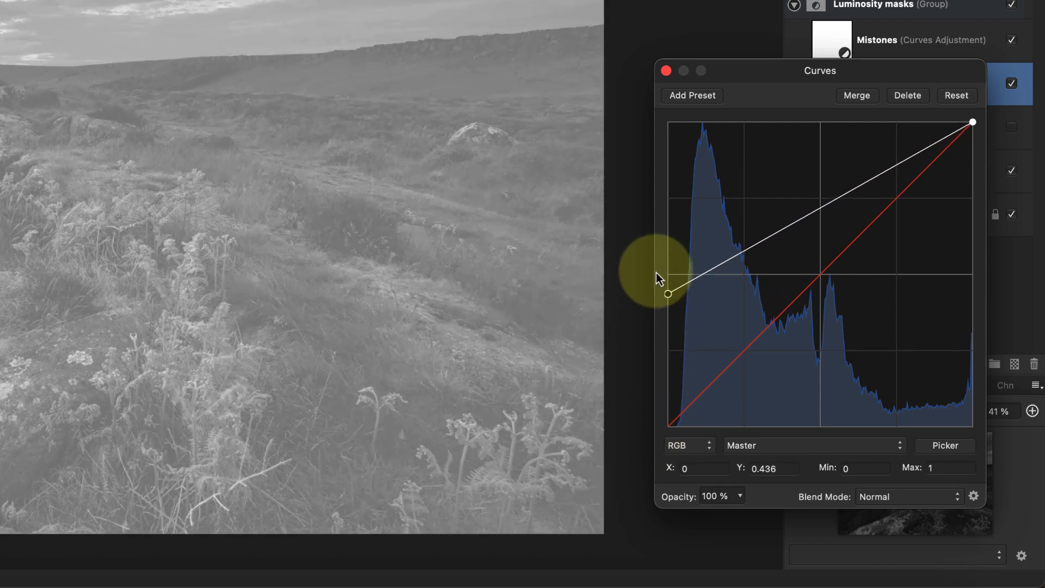
left_click(956, 96)
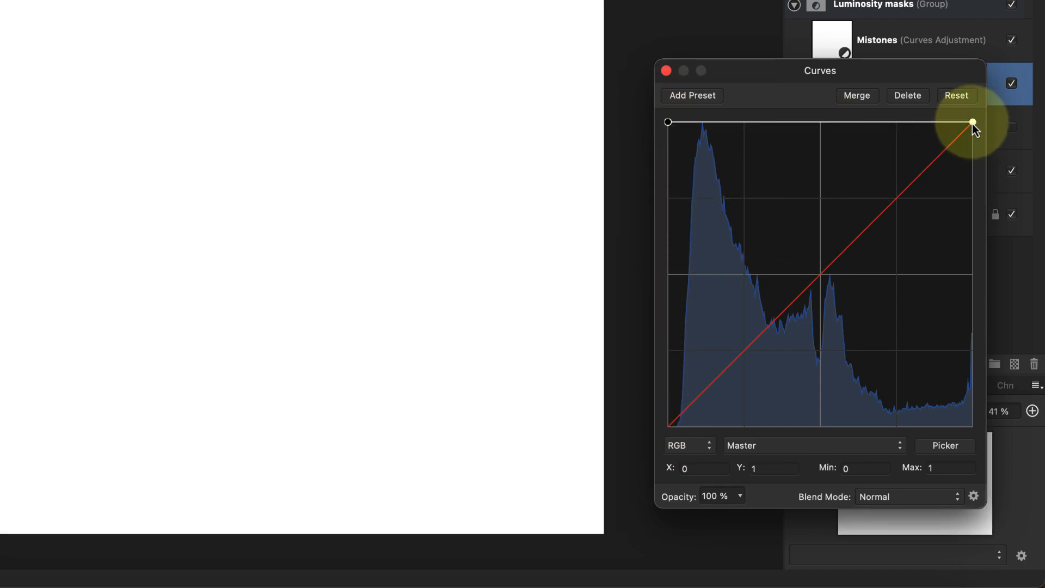
left_click_drag(973, 122, 973, 427)
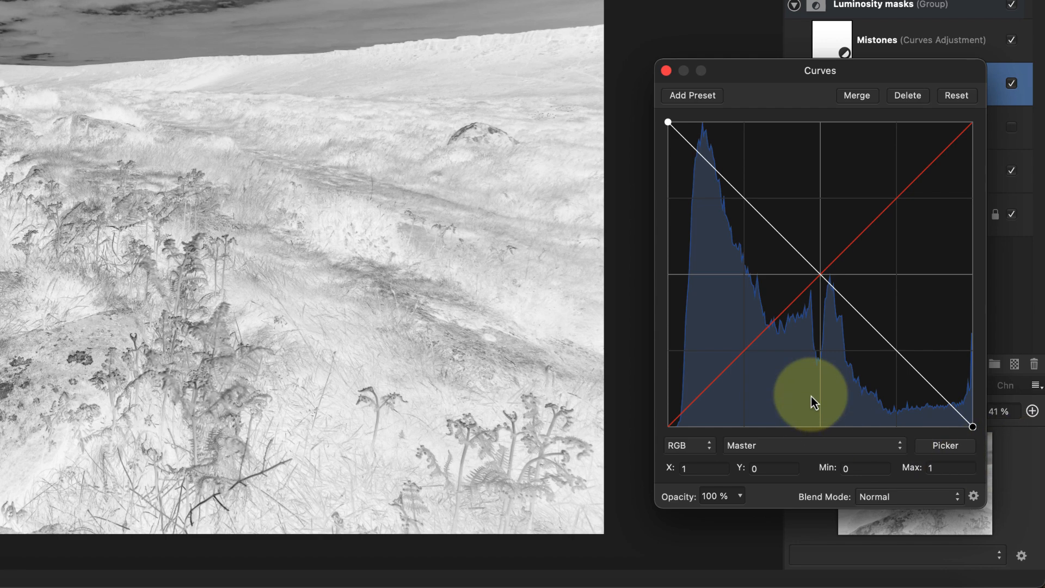
mouse_move(828, 283)
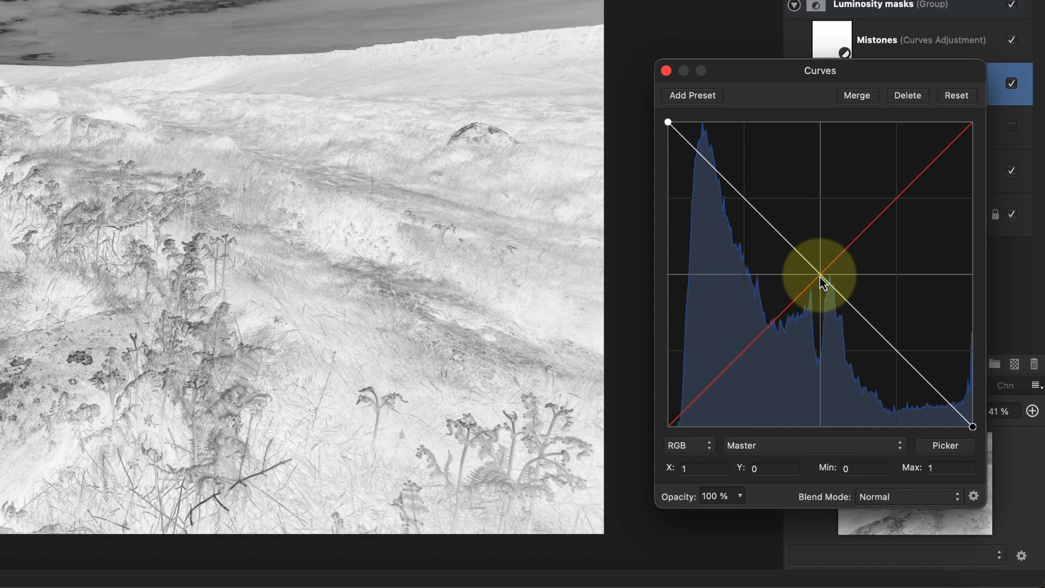
left_click_drag(823, 282, 823, 353)
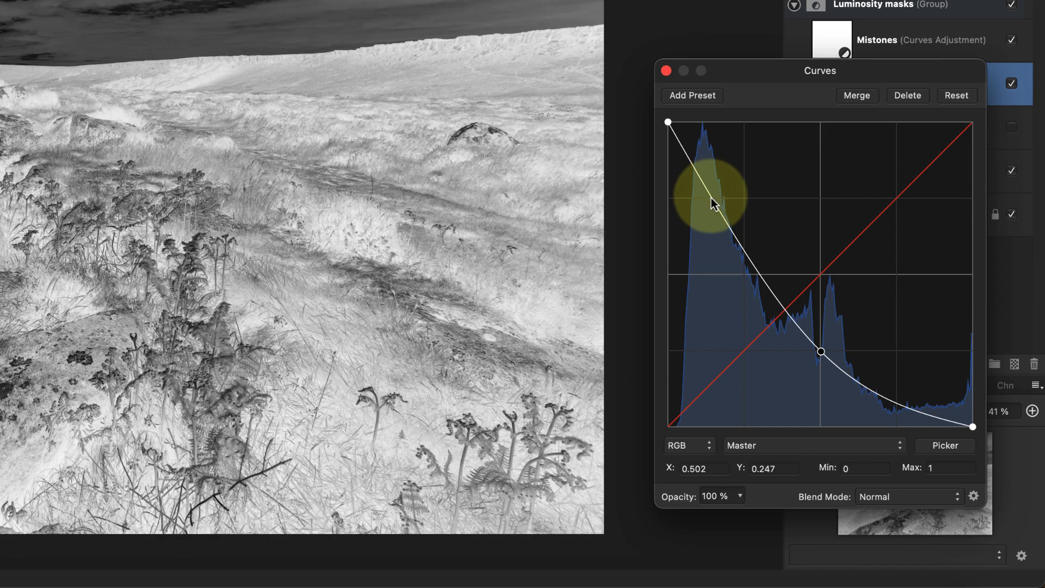
left_click_drag(713, 205, 711, 171)
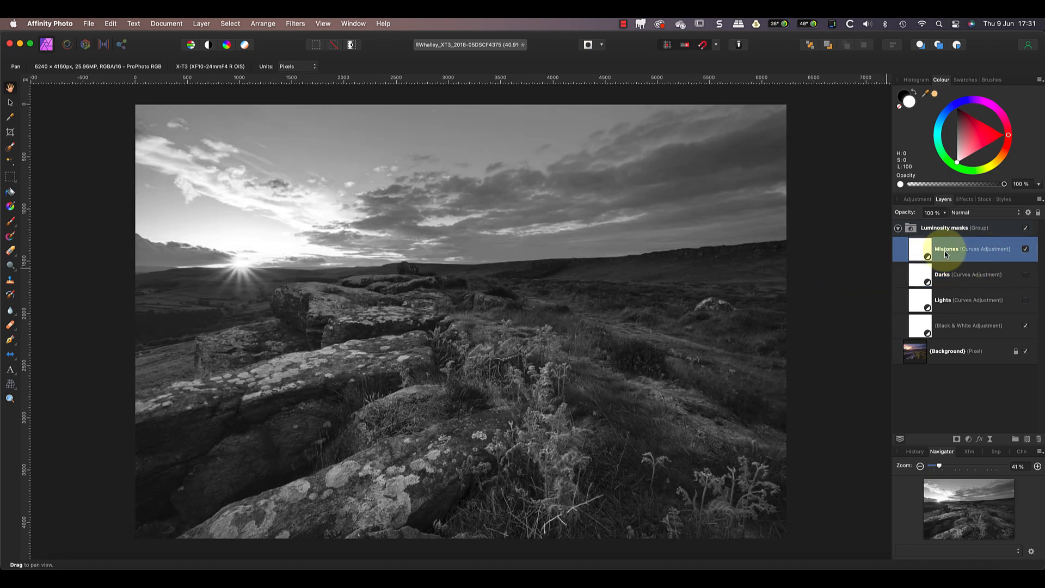
Shape the Mistones curve into an arch with black ends and a full-white peak at mid-grey.
double_click(921, 248)
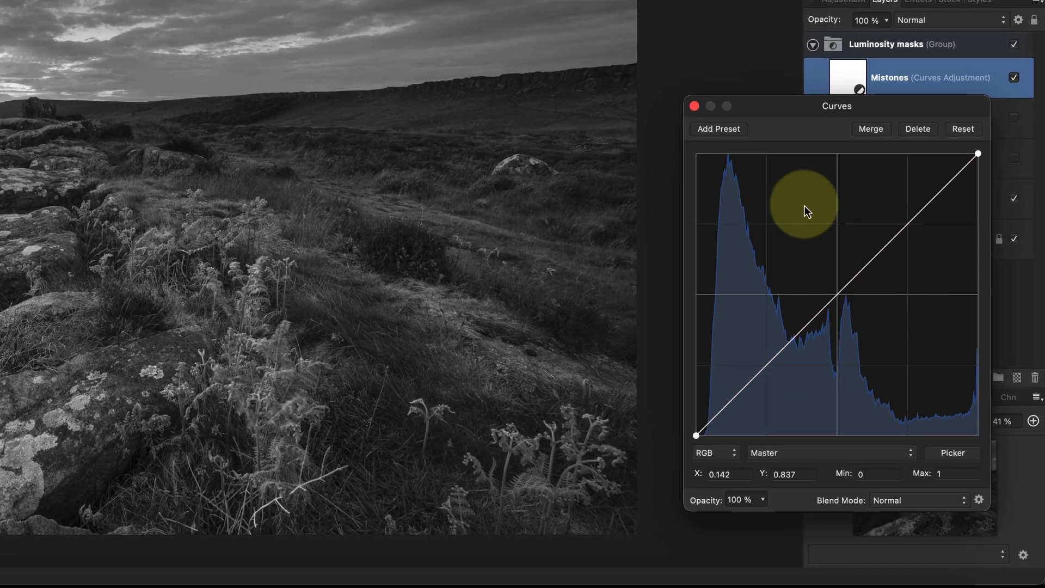
left_click_drag(978, 153, 972, 150)
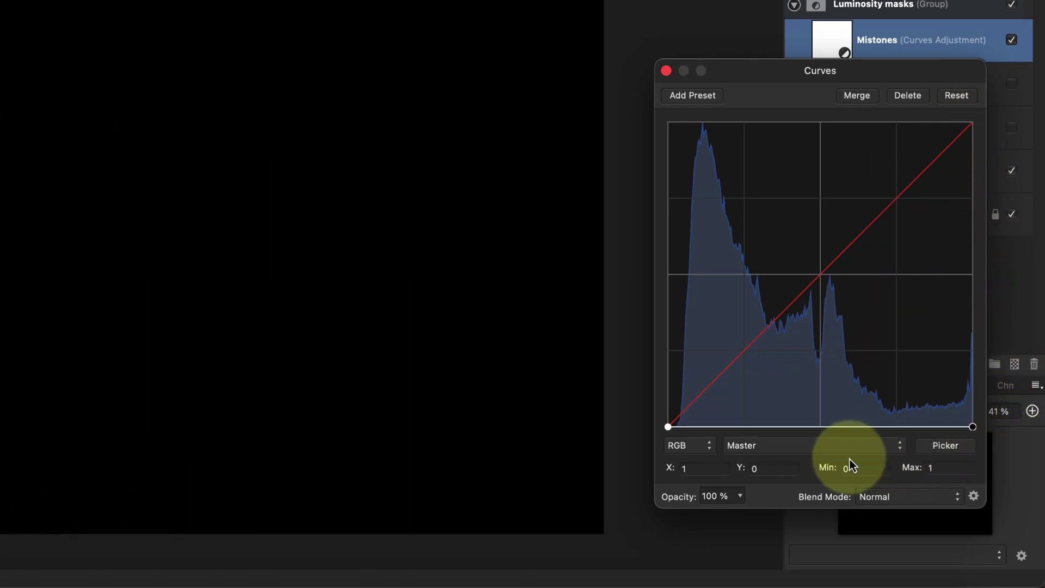
mouse_move(820, 442)
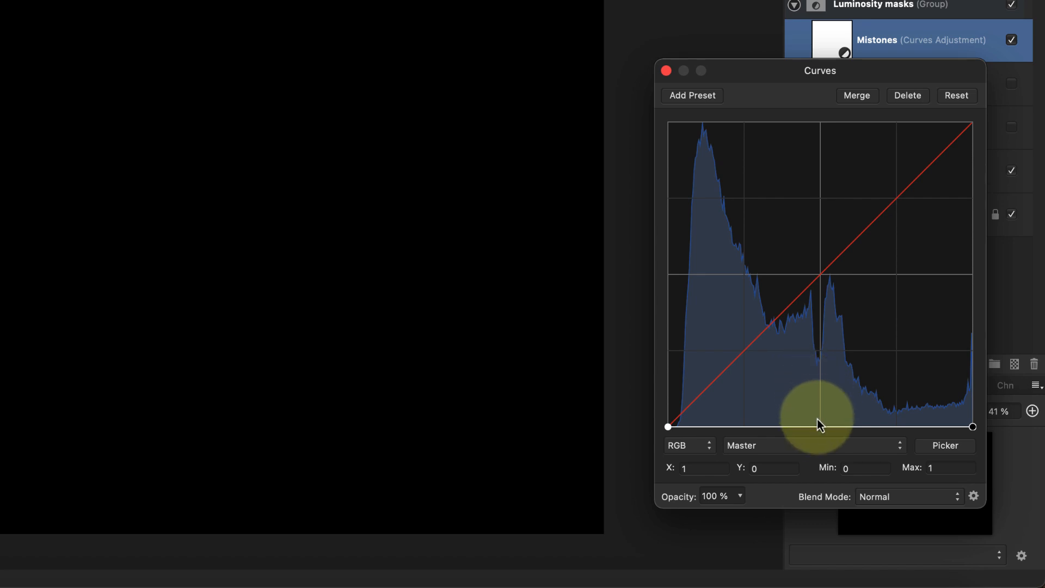
left_click_drag(820, 423, 820, 220)
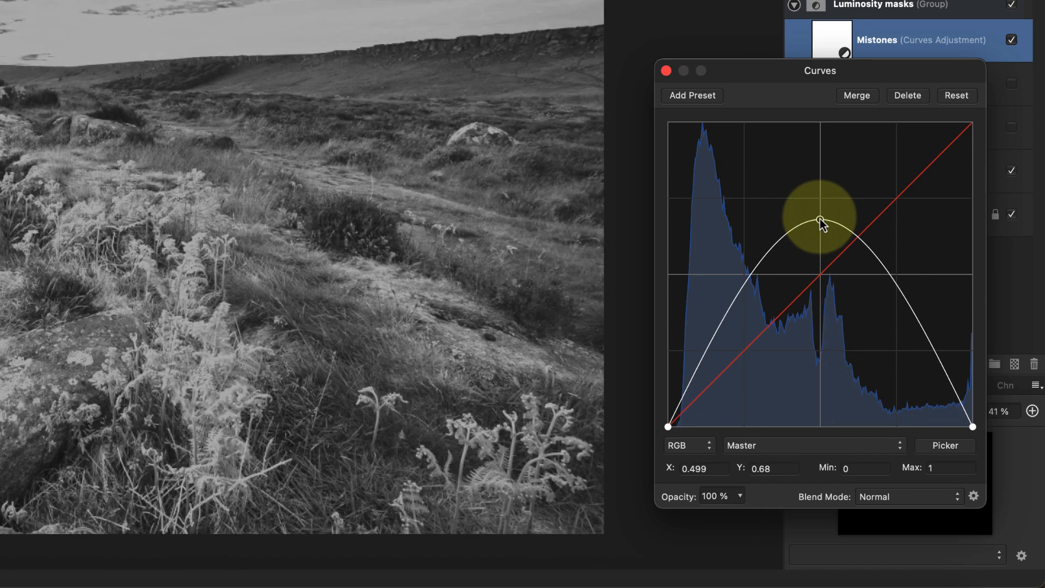
left_click_drag(820, 219, 822, 123)
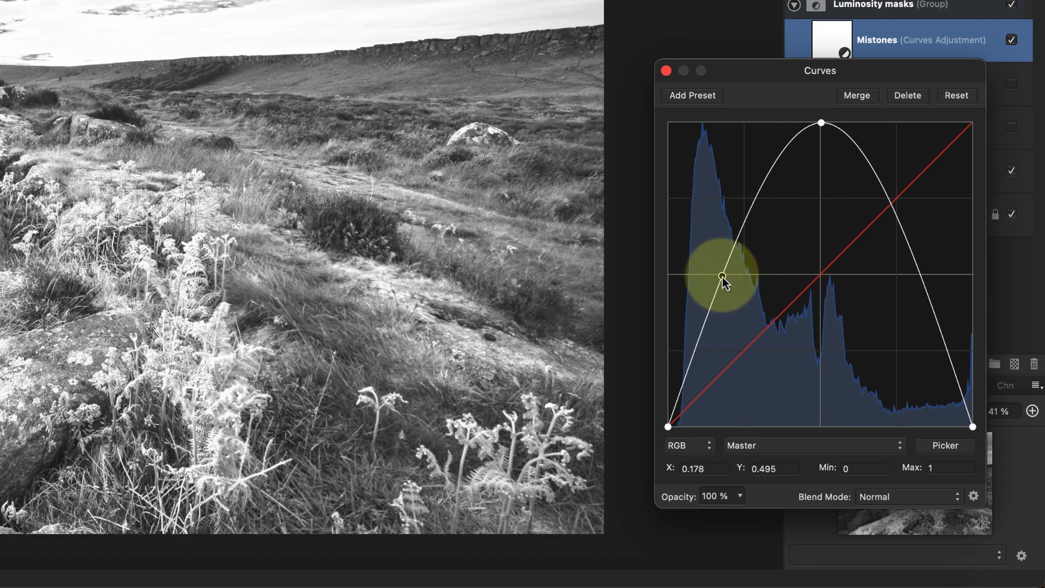
left_click_drag(722, 278, 742, 276)
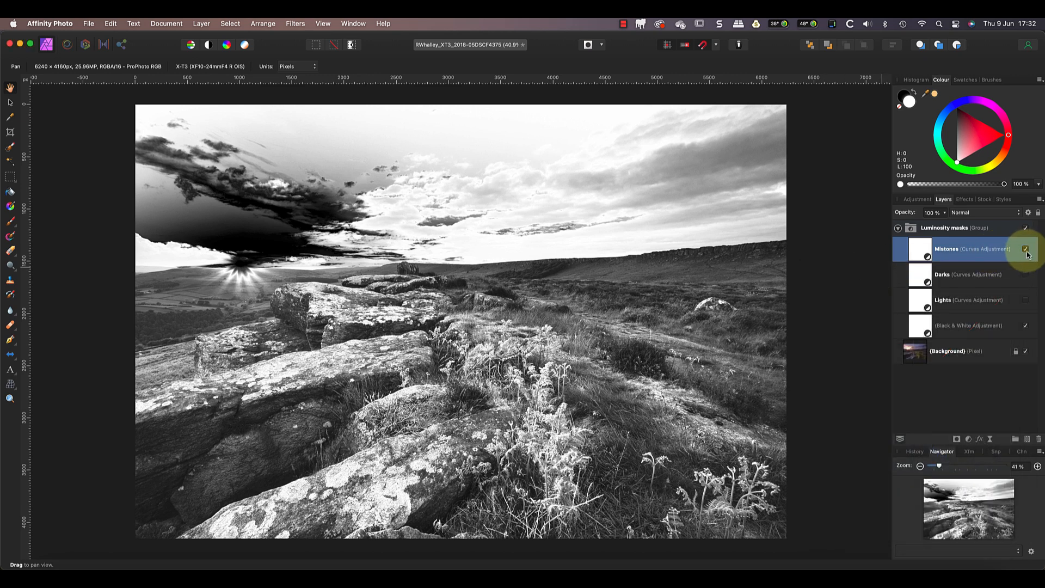
Hide Mistones and add an empty pixel layer above Background set to Overlay blending.
left_click(1025, 248)
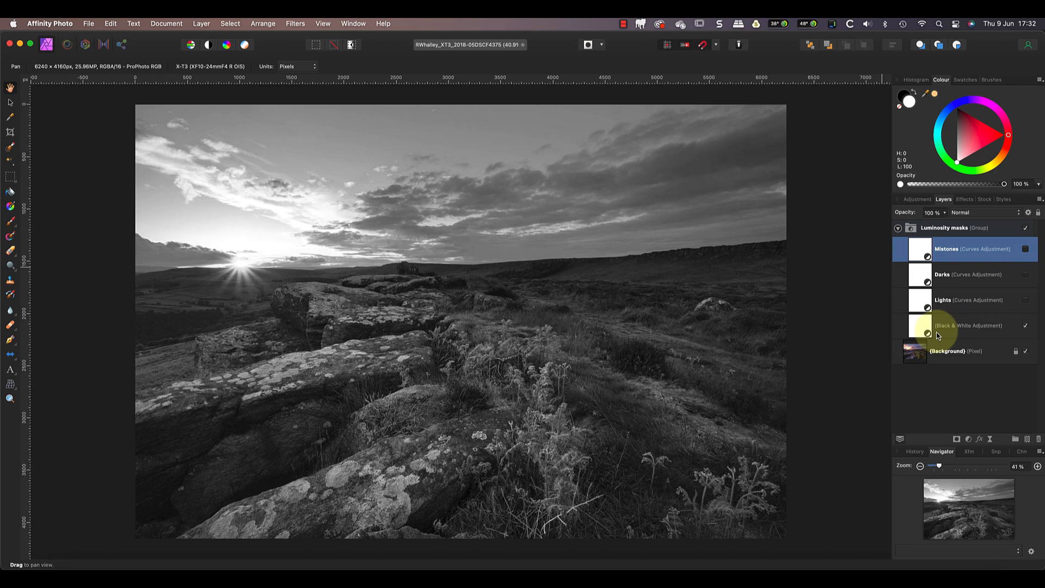
left_click(958, 351)
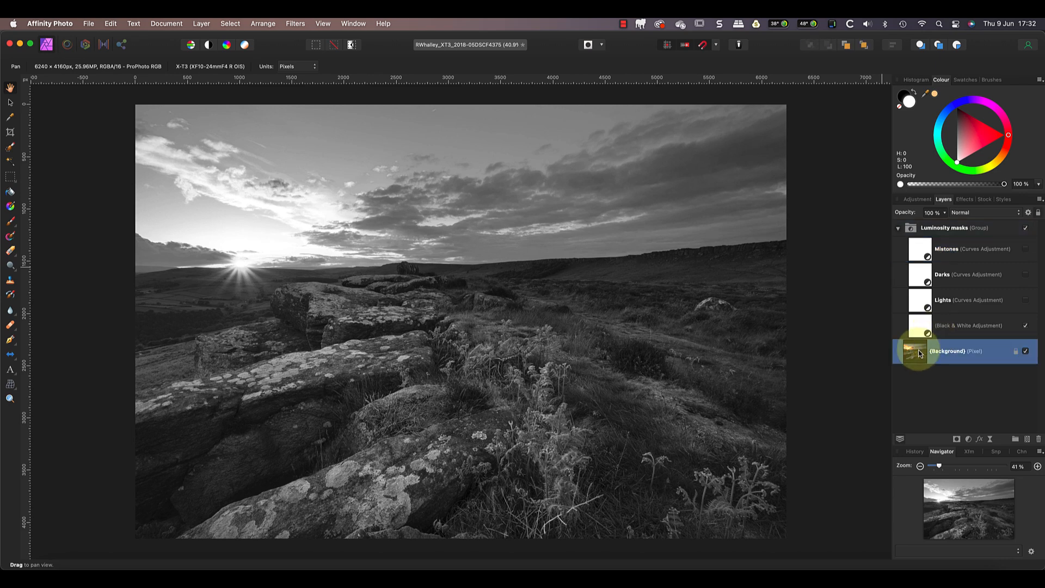
left_click(201, 24)
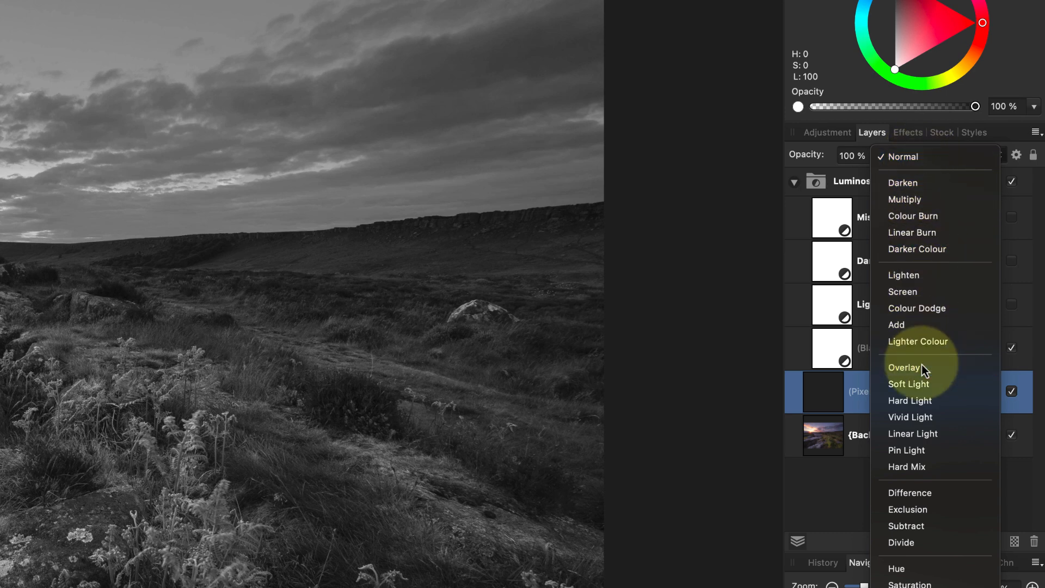
left_click(904, 368)
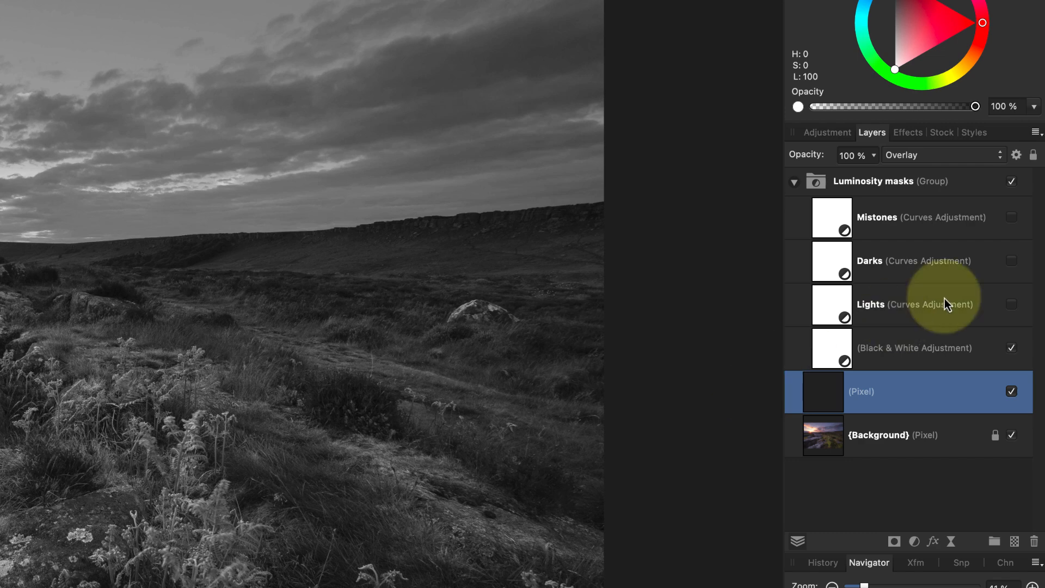
Show the Darks luminosity mask and bring up the Channels list.
left_click(1012, 261)
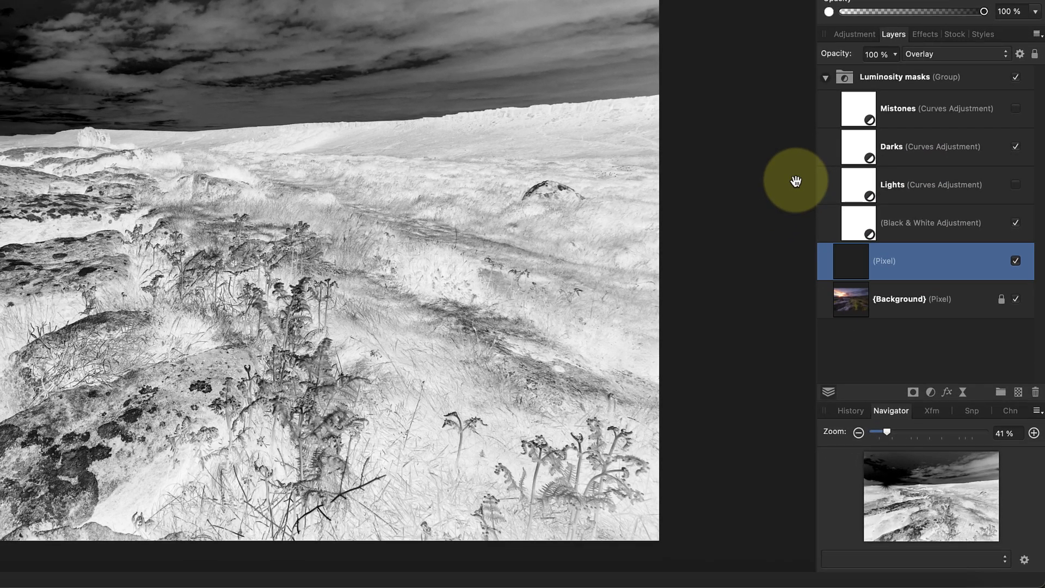
mouse_move(1015, 416)
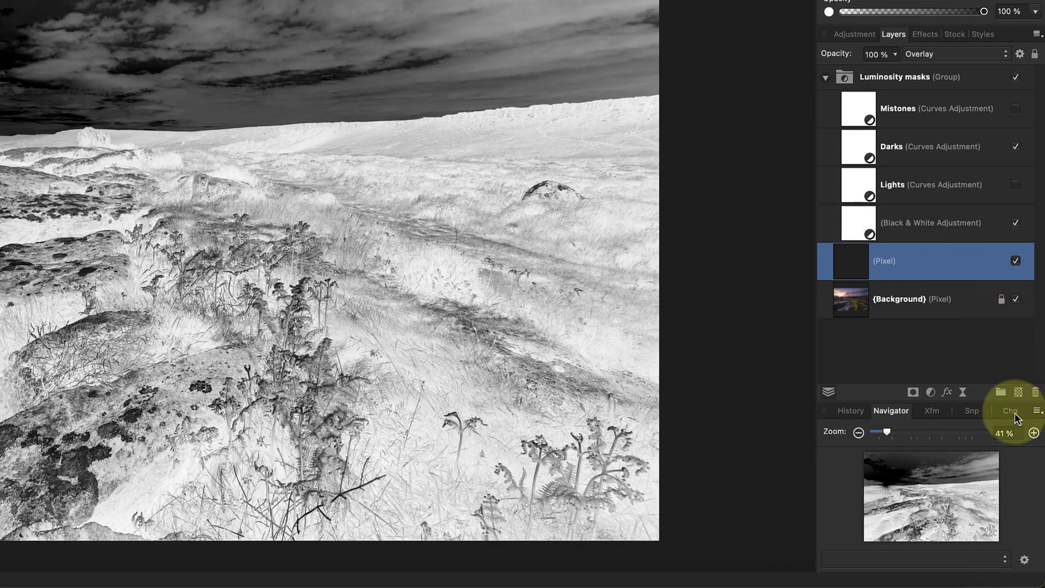
left_click(1009, 411)
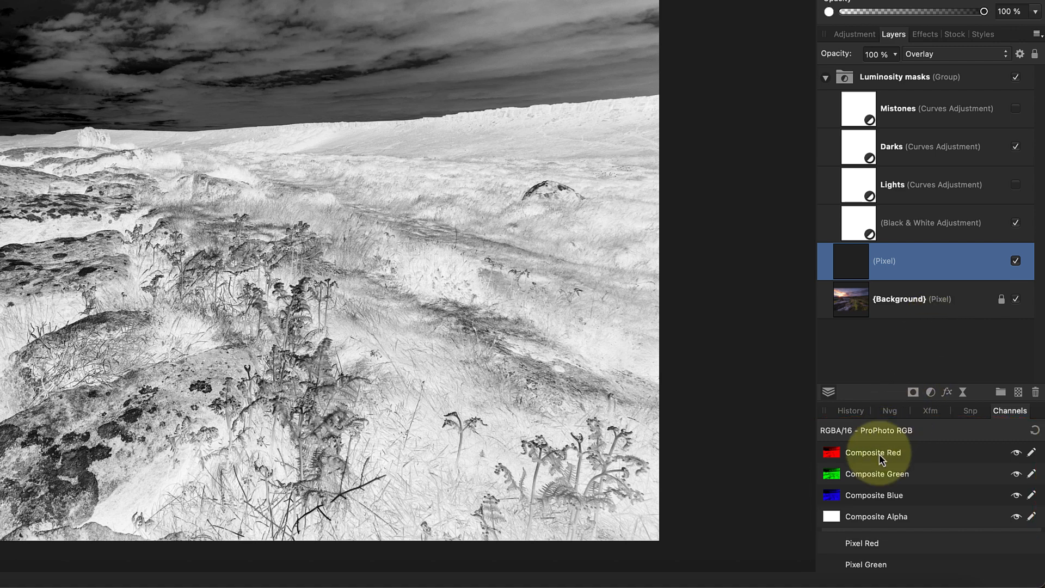
Load the Composite Red channel as a pixel selection.
right_click(880, 452)
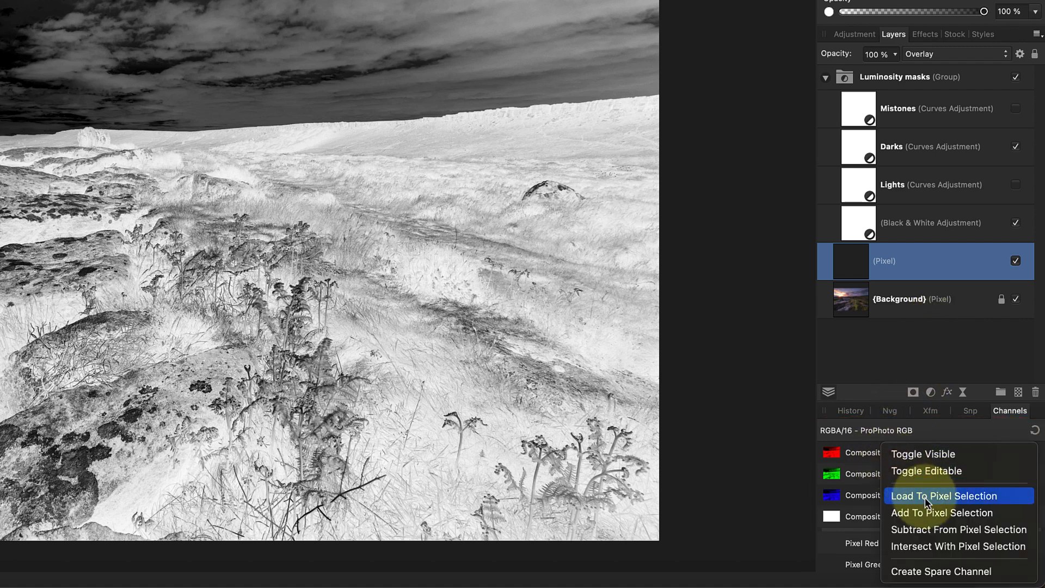
left_click(945, 496)
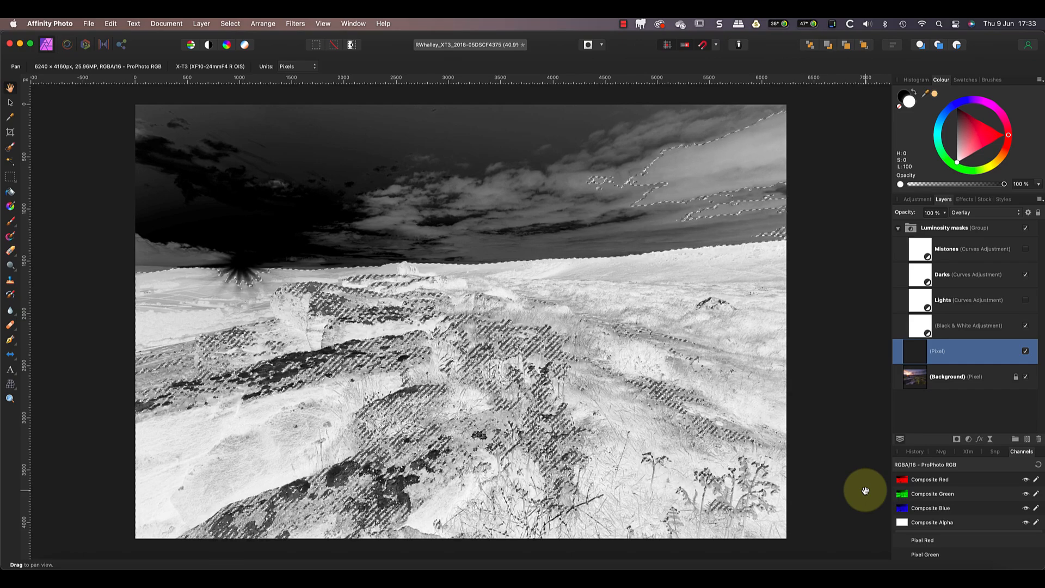
mouse_move(916, 414)
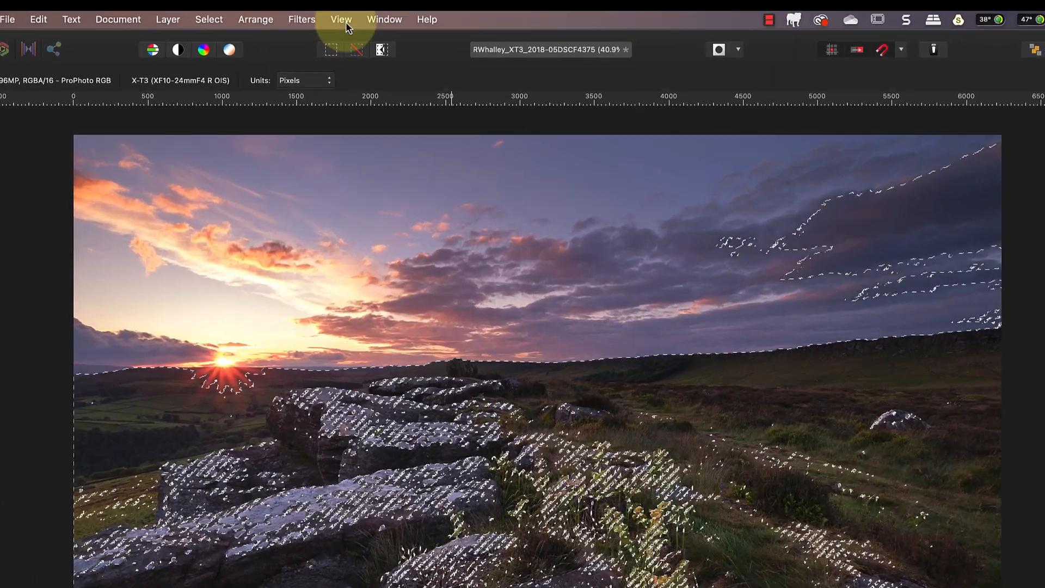
Paint on the Overlay layer, set its opacity to 67%, and add a Levels adjustment above it.
left_click(340, 20)
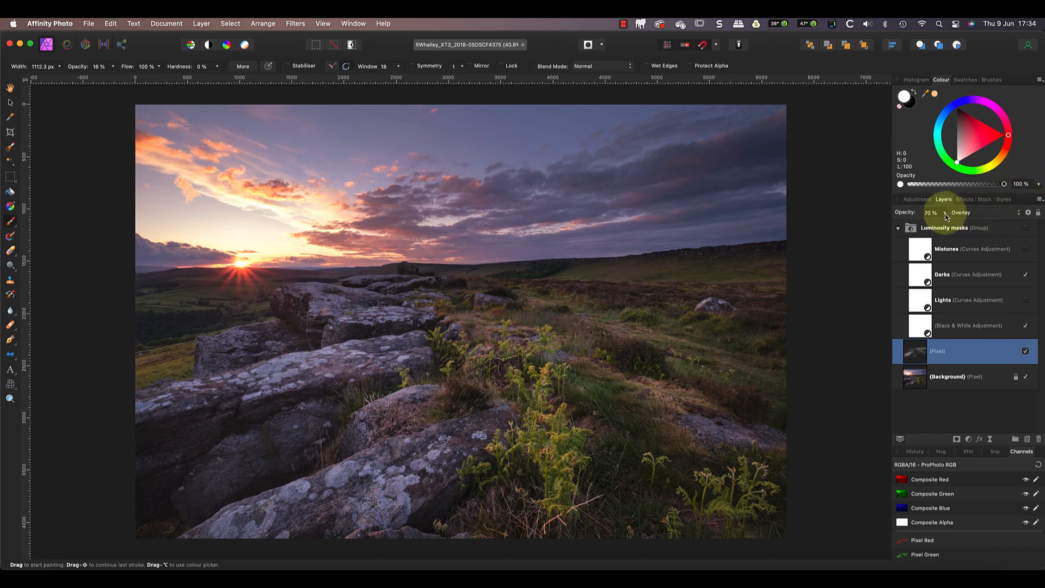
left_click_drag(937, 213, 958, 214)
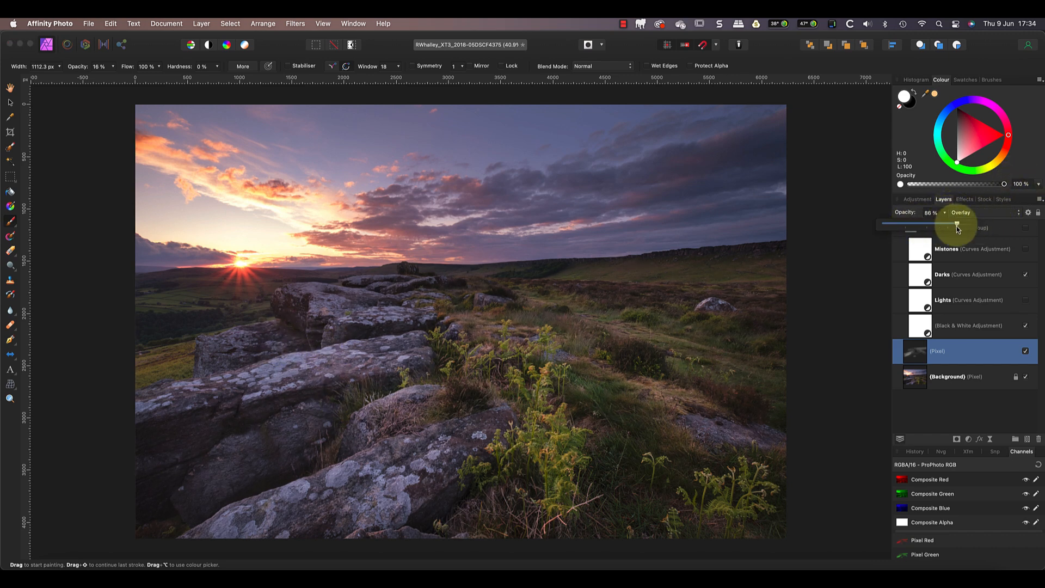
left_click_drag(957, 224, 940, 224)
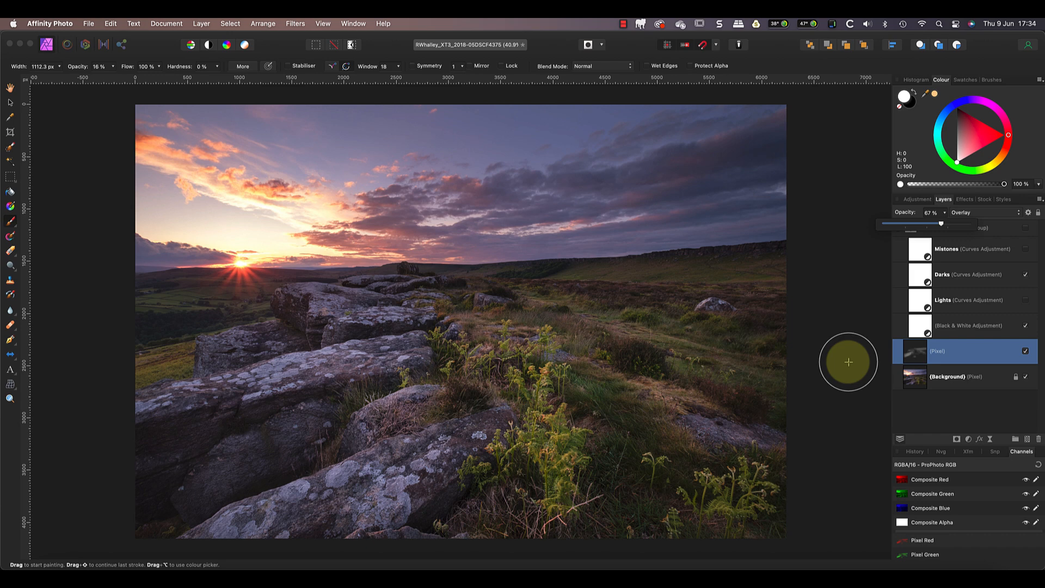
mouse_move(974, 411)
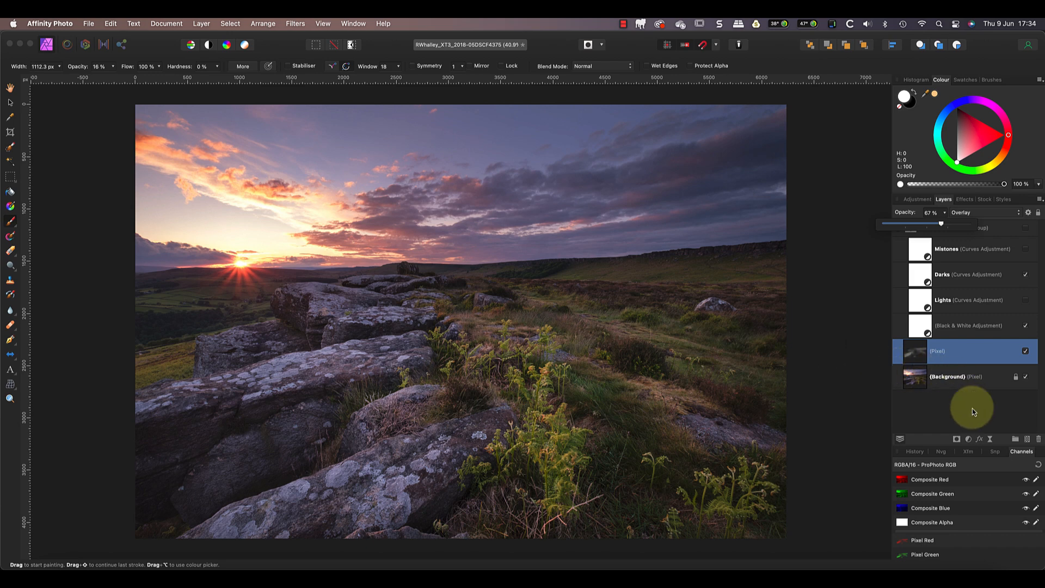
left_click(967, 444)
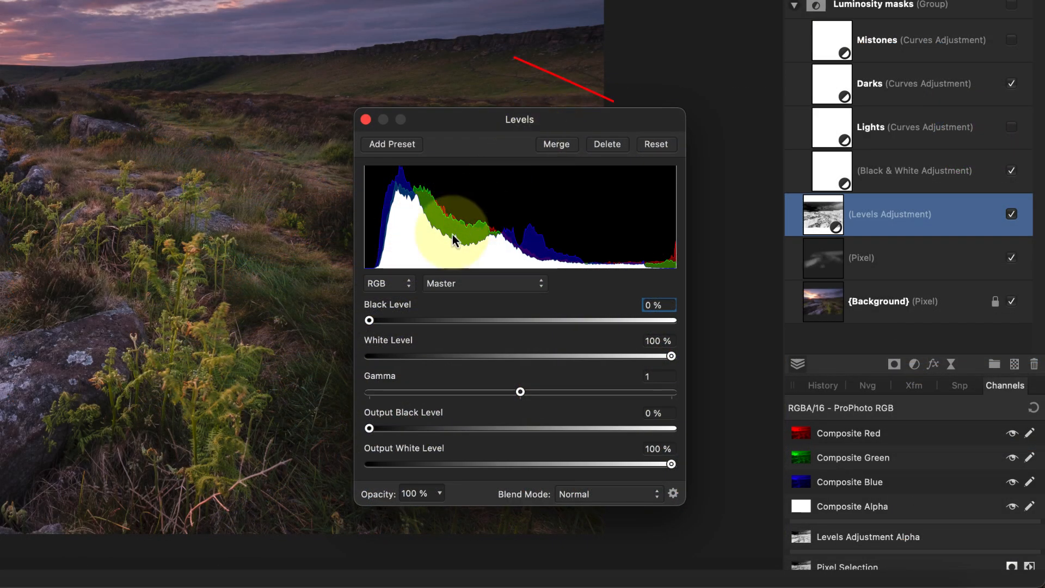
Settle the masked Levels adjustment and clear the selection with Cmd+D.
left_click_drag(367, 321, 380, 320)
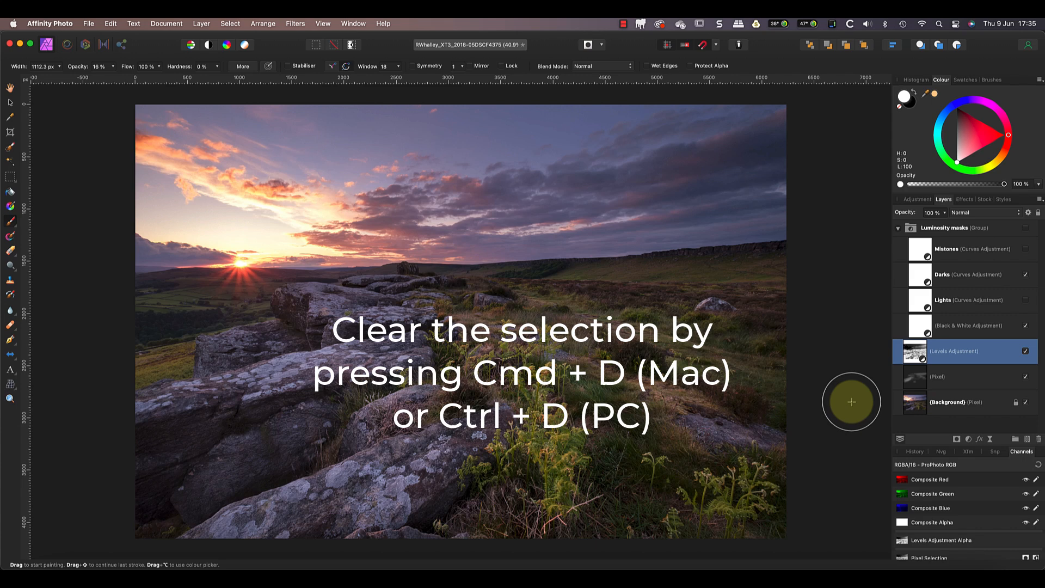
key("Cmd+D")
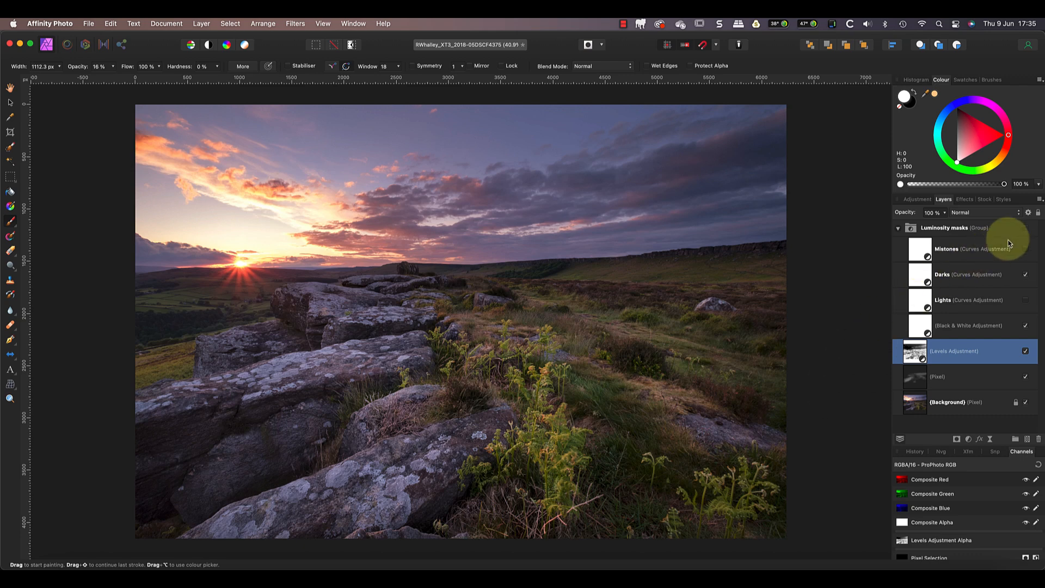
Reload the lights channel as a selection and add a second Levels adjustment with Black Level 8%.
left_click(1026, 228)
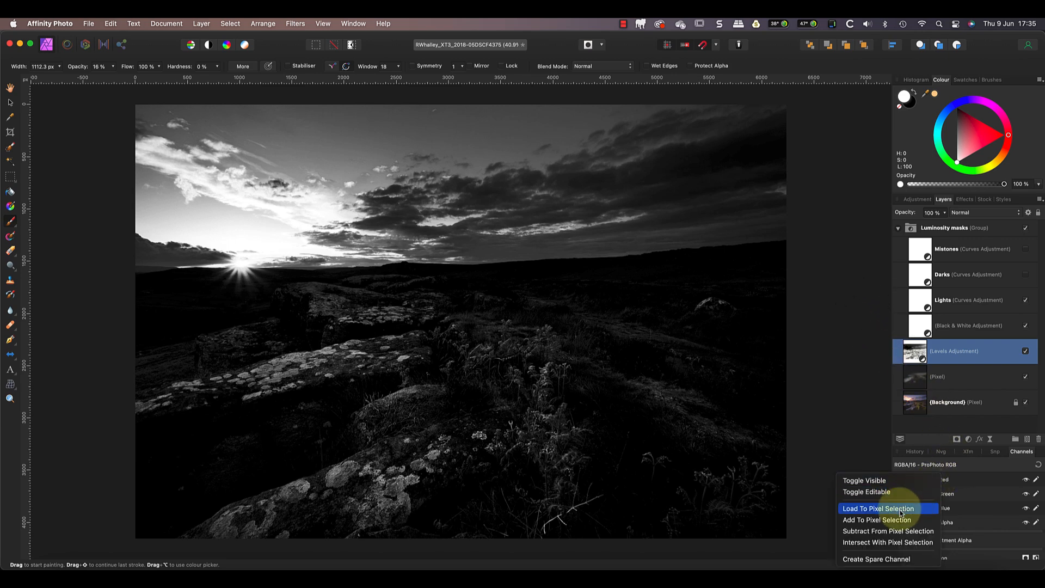
left_click(878, 508)
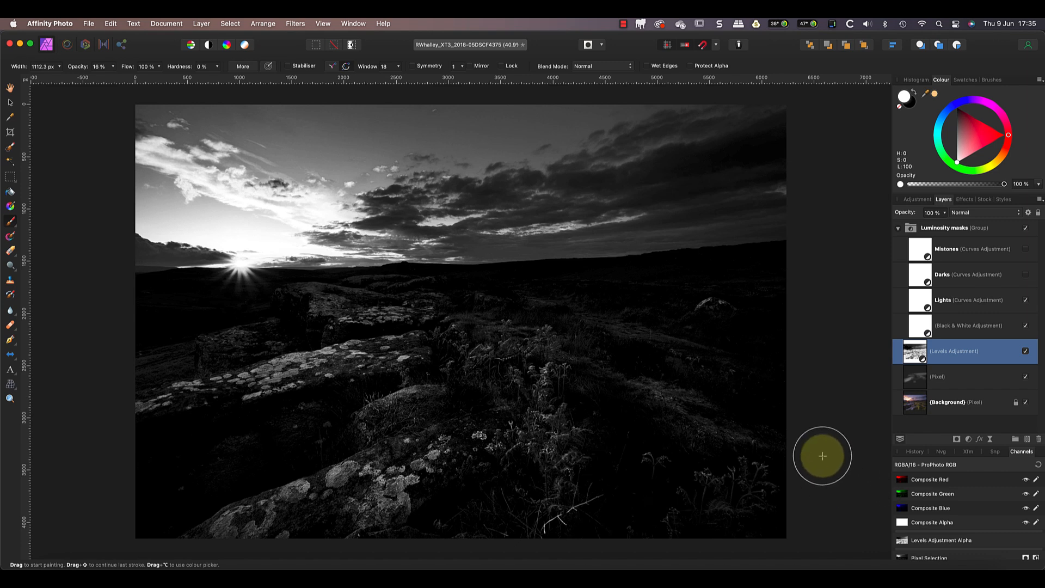
mouse_move(898, 329)
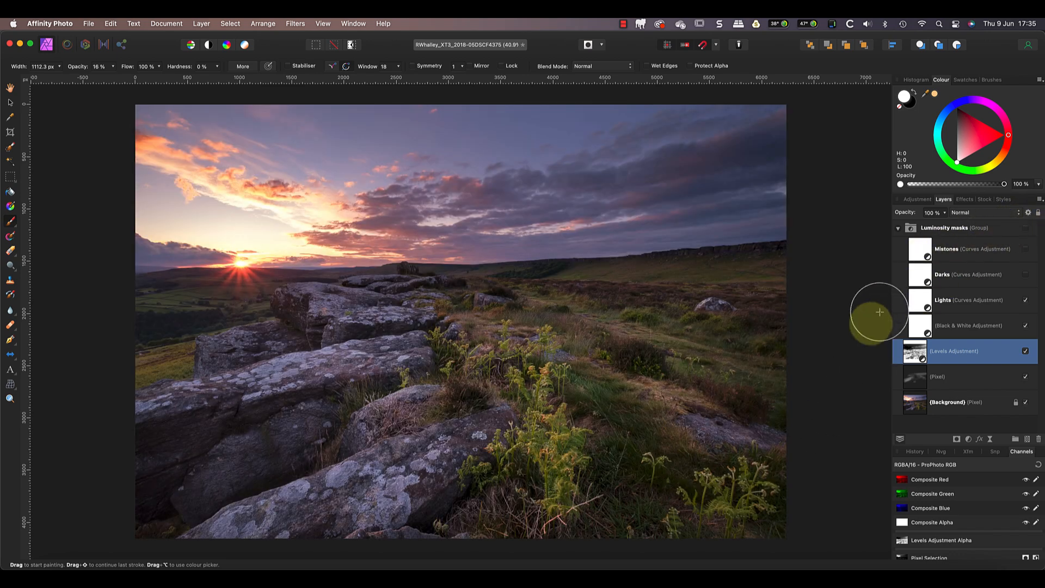
mouse_move(849, 371)
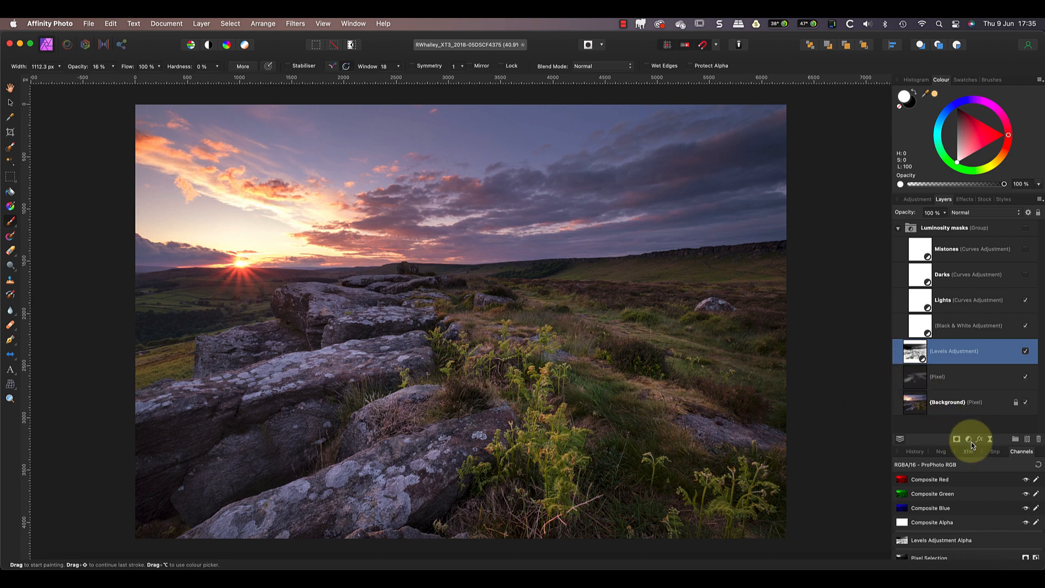
double_click(915, 351)
type("8")
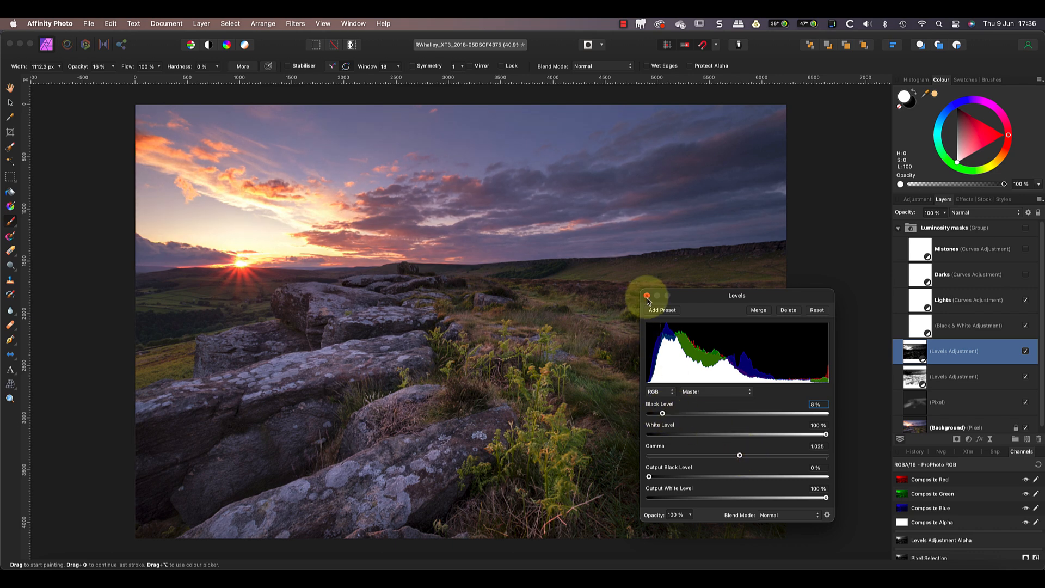
left_click(646, 309)
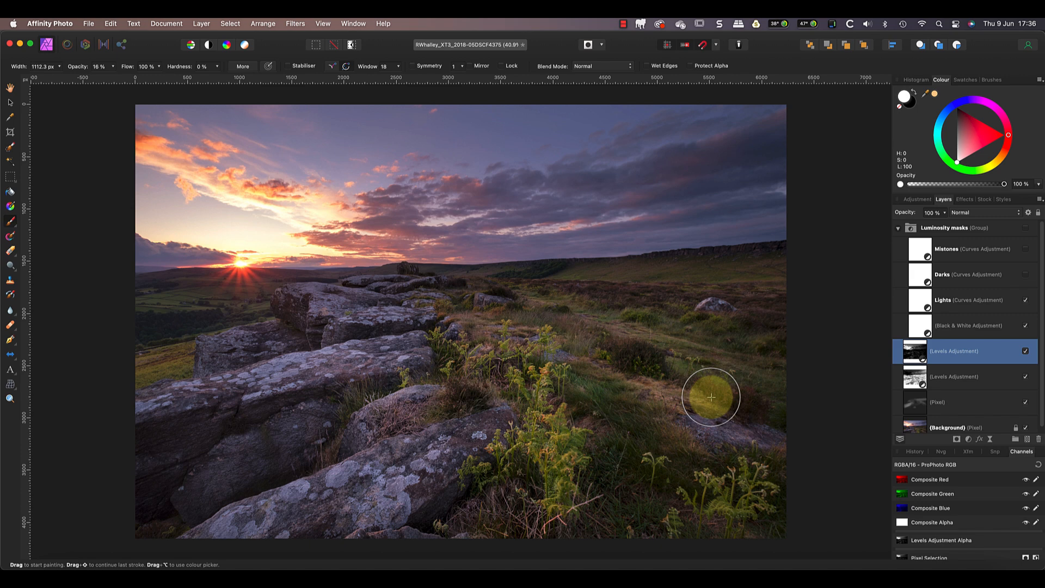
mouse_move(729, 399)
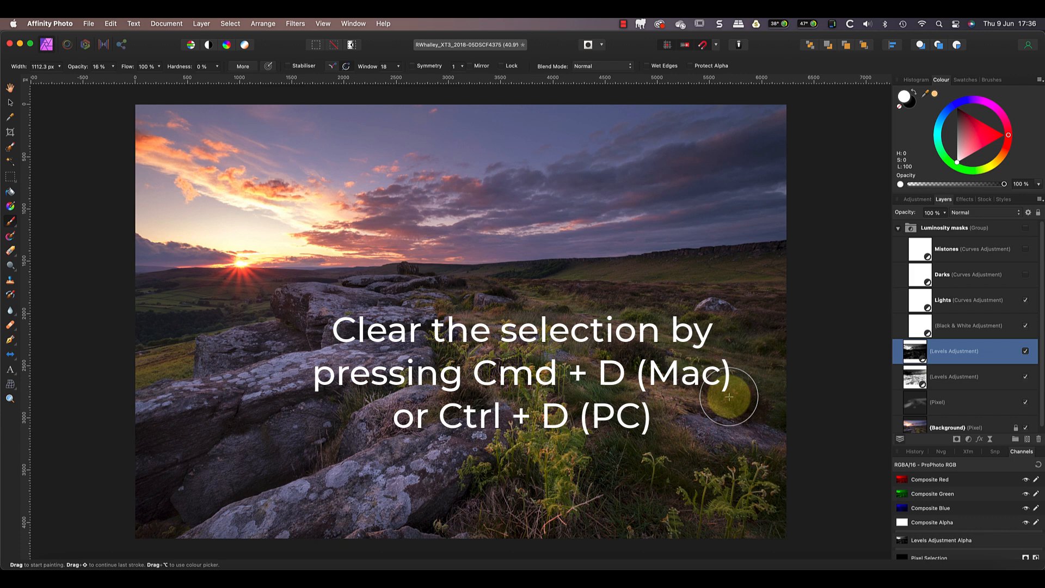
Clear the selection, hide Lights, and pull the Mistones curve points inward into a narrower midtone bell.
key("Cmd+D")
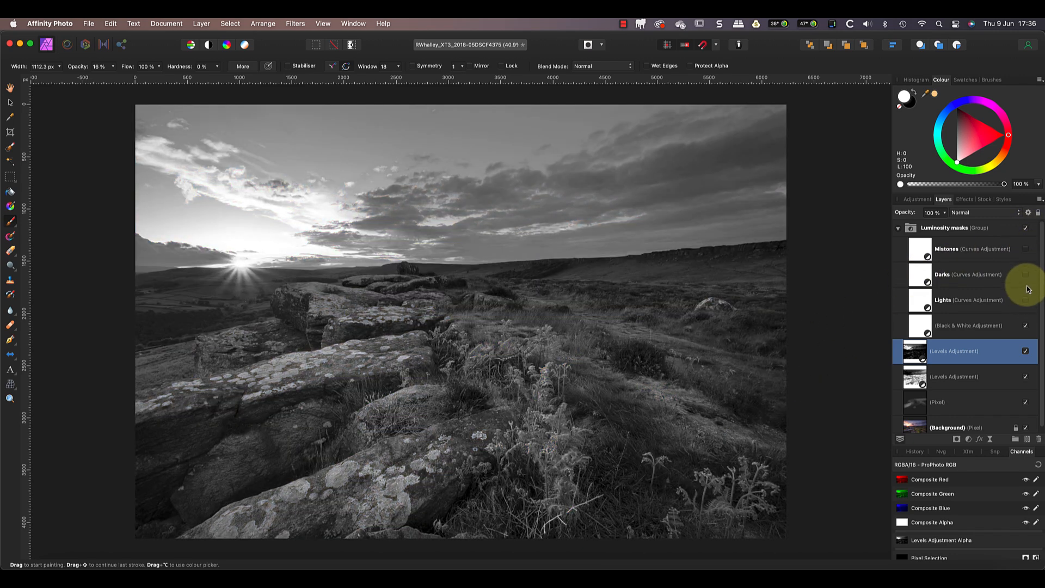
left_click(1026, 275)
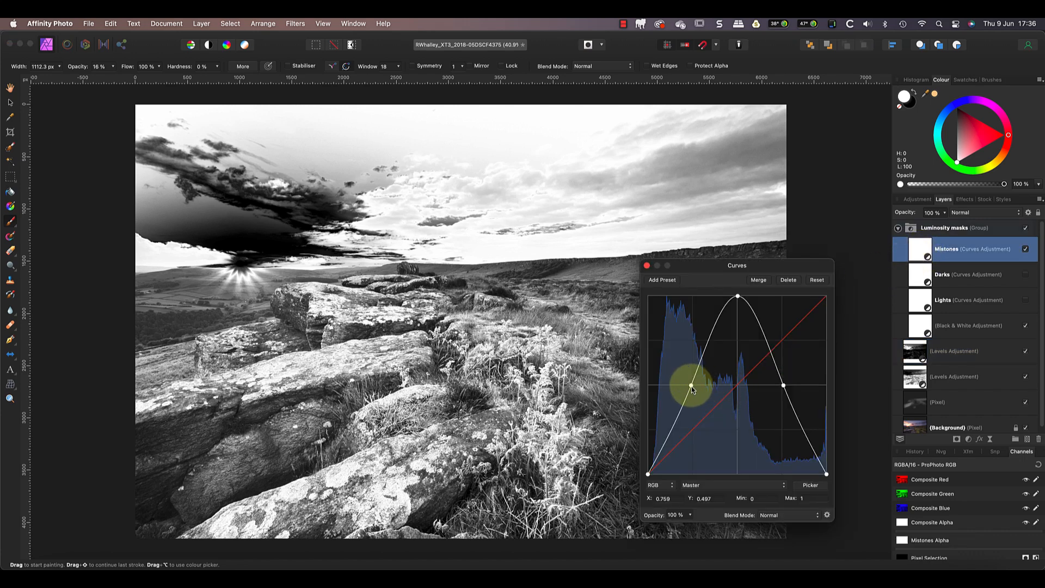
left_click_drag(691, 390, 703, 389)
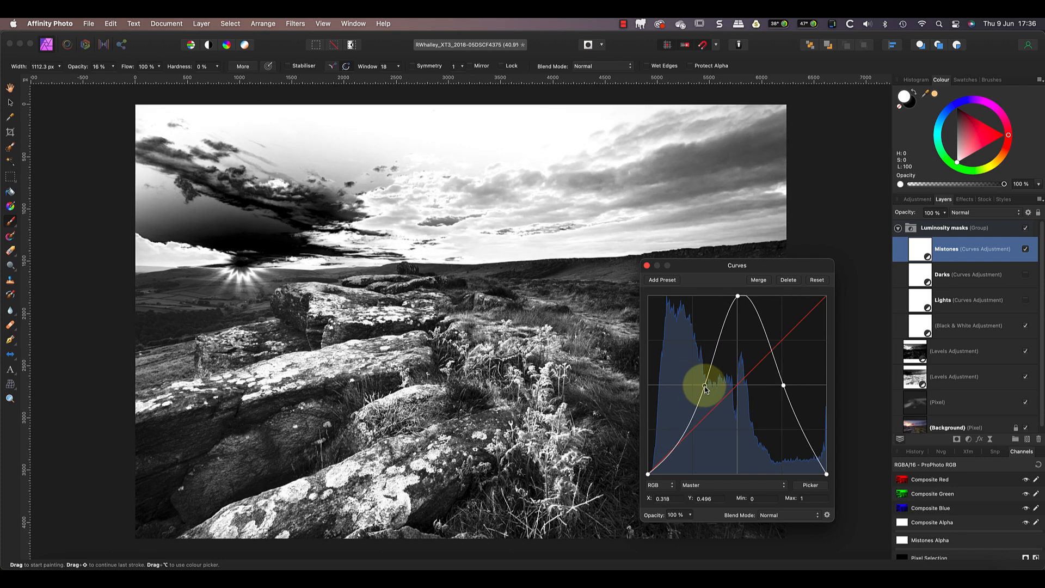
left_click_drag(704, 387, 763, 387)
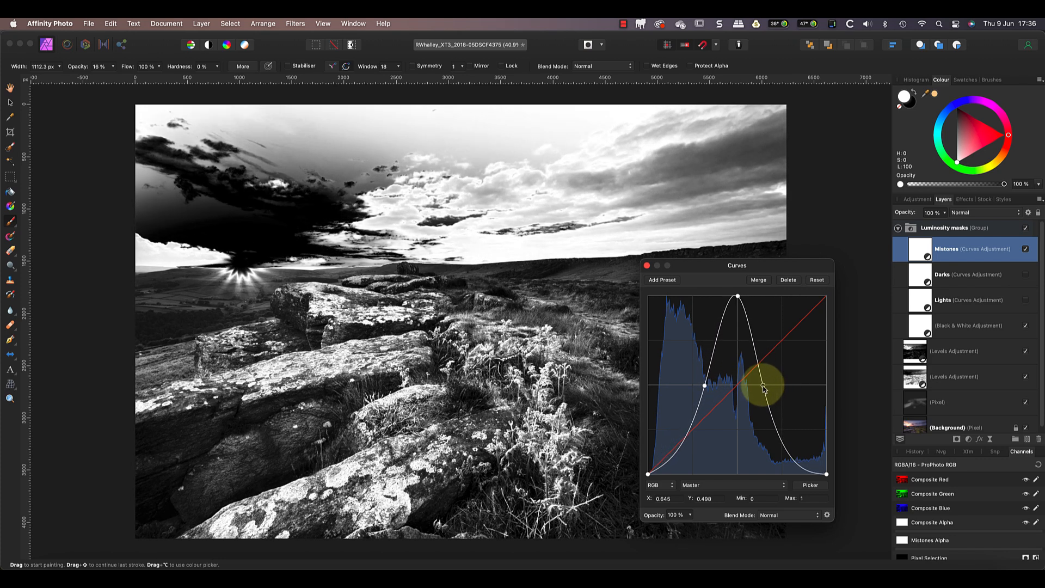
left_click_drag(764, 388, 738, 299)
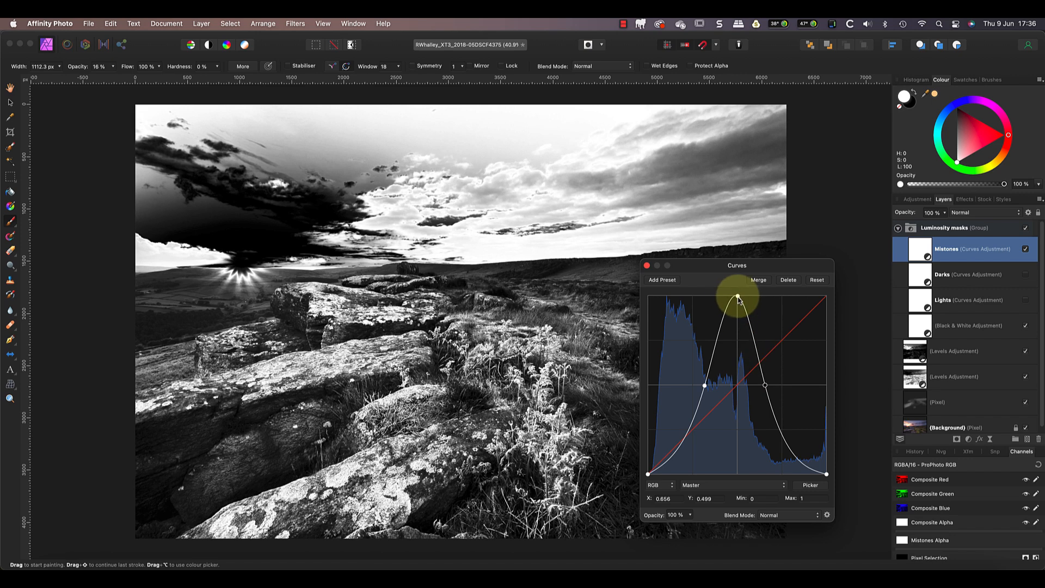
left_click_drag(738, 296, 729, 298)
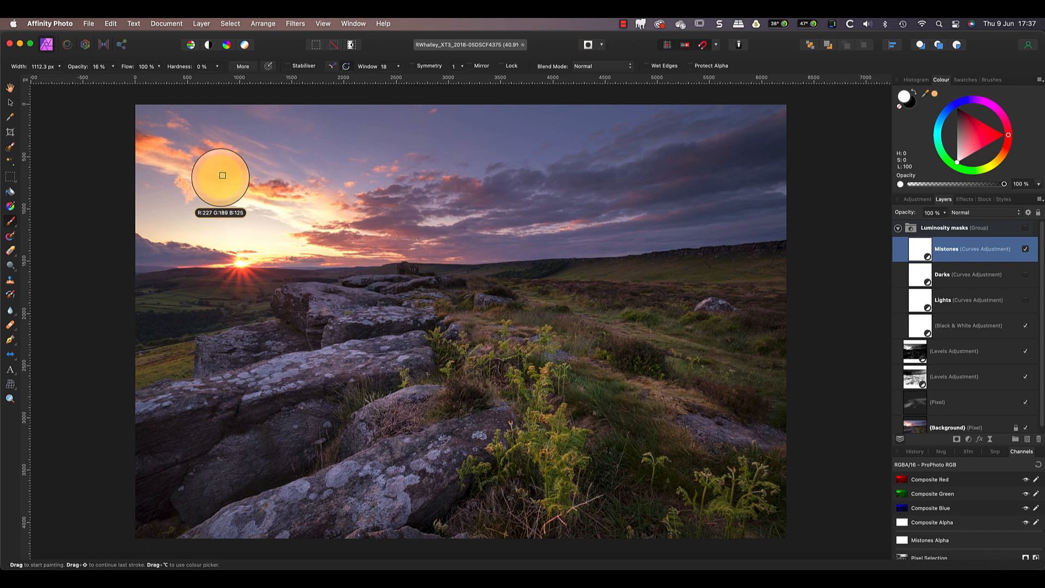
mouse_move(261, 186)
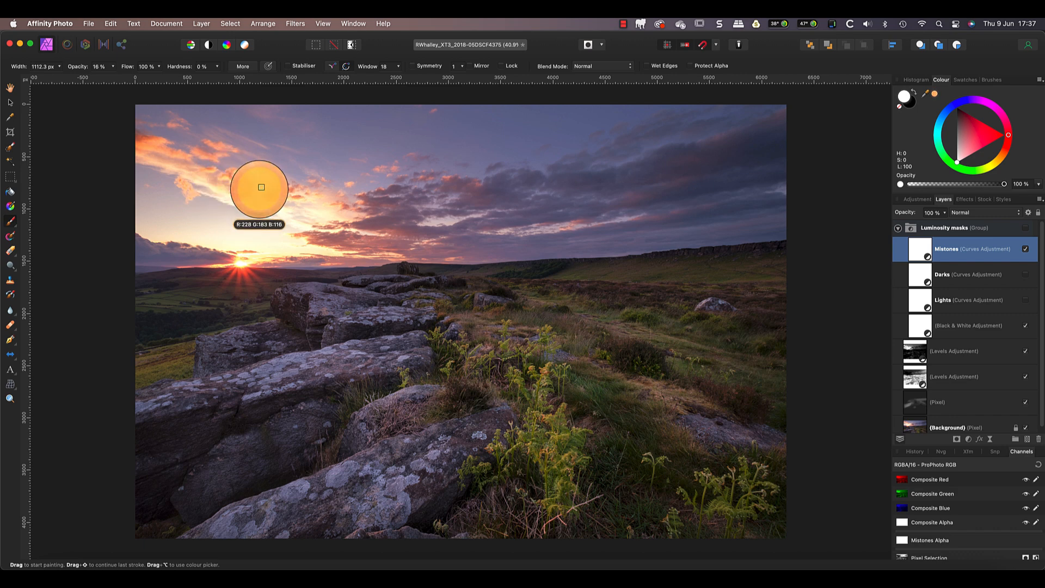
Sample the sunset orange from the sky and set the pixel layer to Soft Light at 70% opacity.
left_click(965, 350)
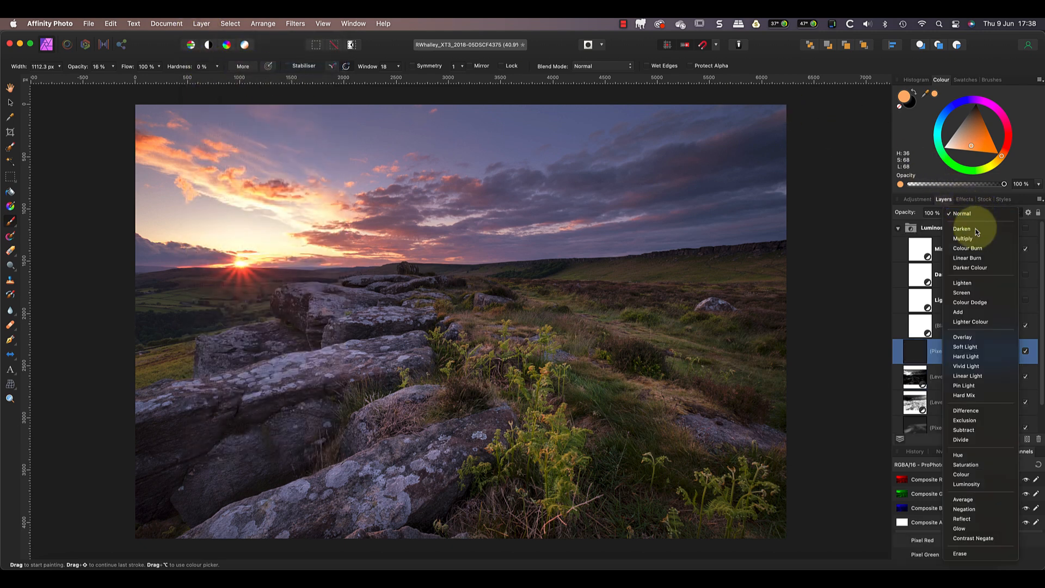
left_click(965, 346)
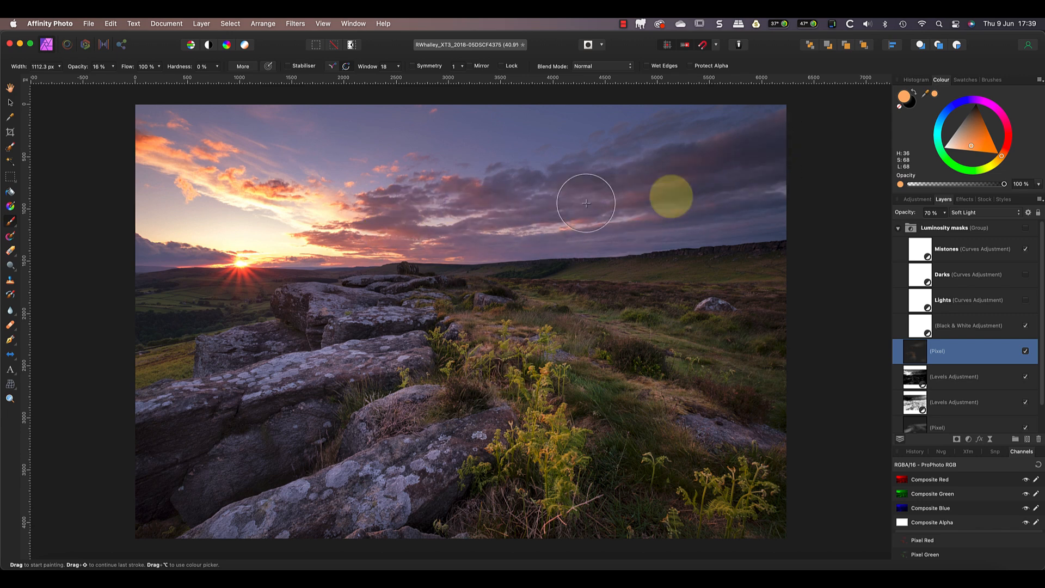
mouse_move(841, 458)
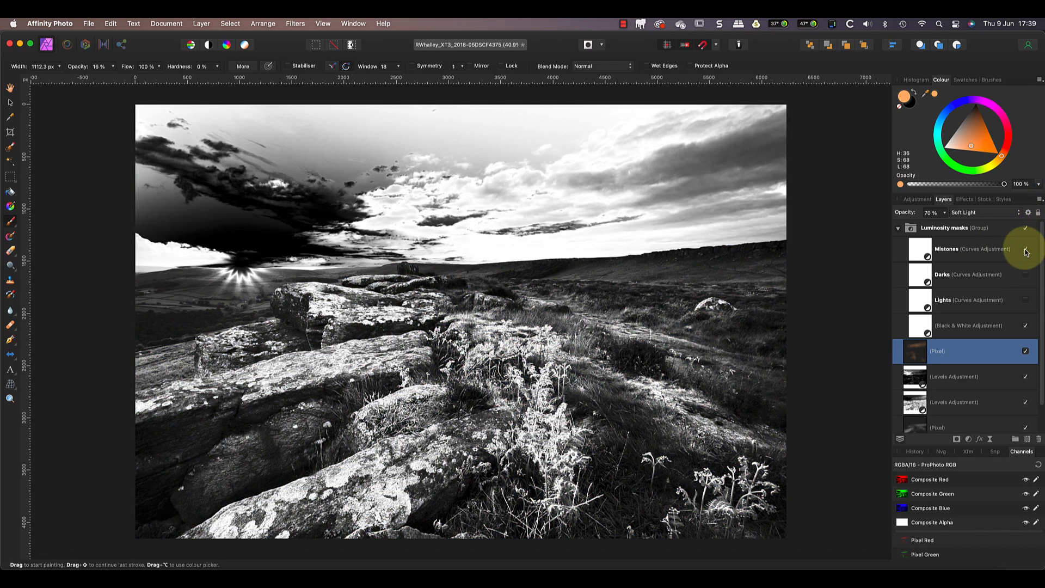
With Mistones hidden, set the Black & White mix to Red 20%, Yellow 184%, Green 0%, Blue 186%, then reshow Mistones.
left_click(1025, 248)
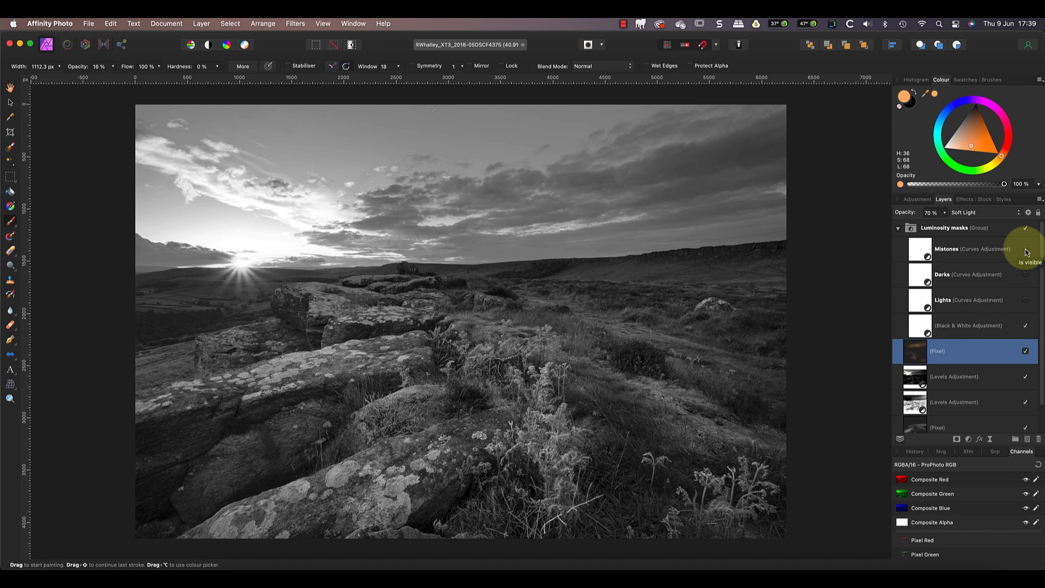
double_click(962, 326)
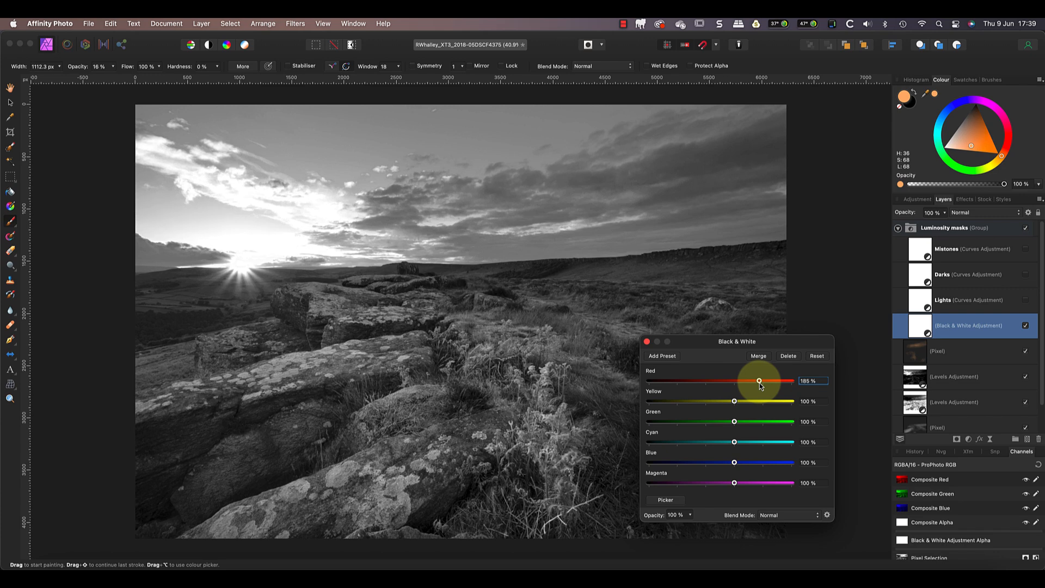
left_click_drag(759, 381, 711, 381)
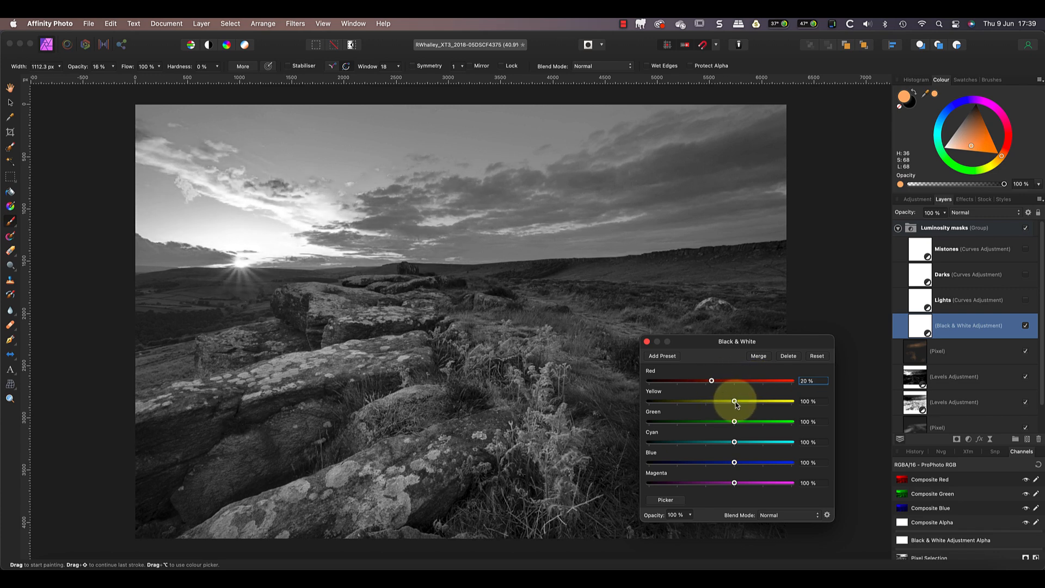
left_click_drag(734, 401, 758, 401)
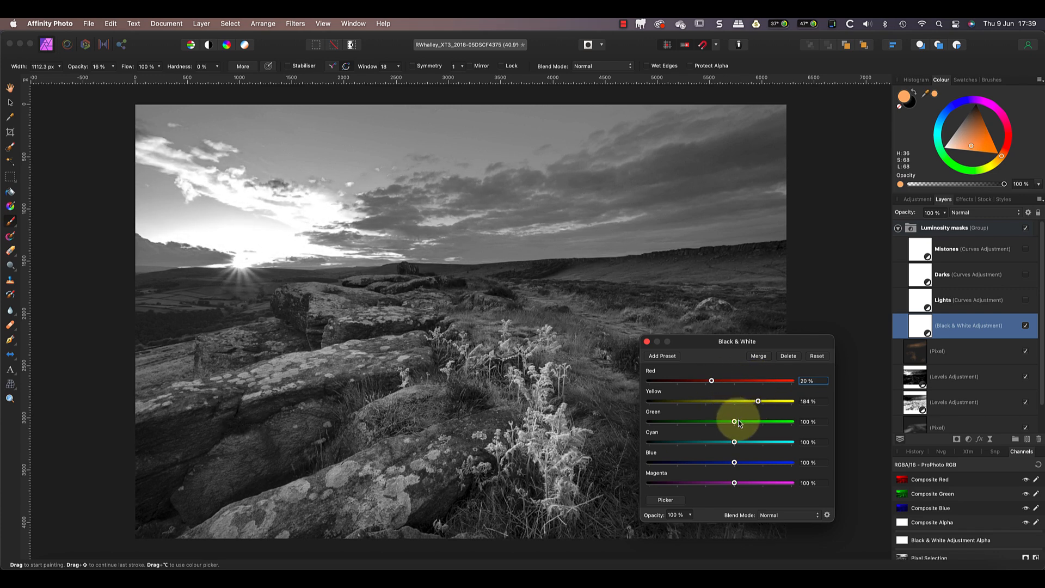
left_click_drag(733, 422, 706, 422)
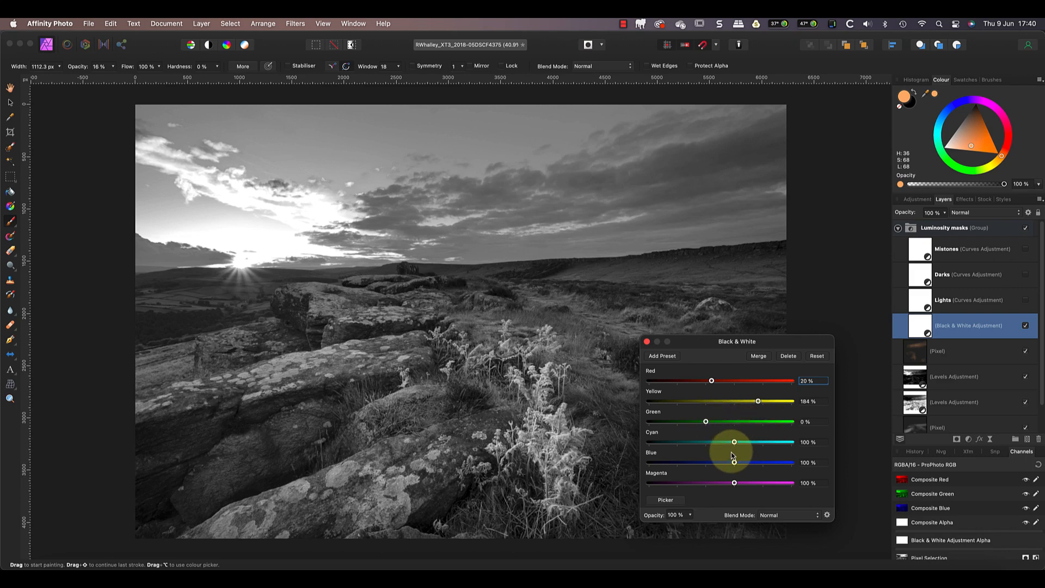
left_click_drag(733, 463, 759, 463)
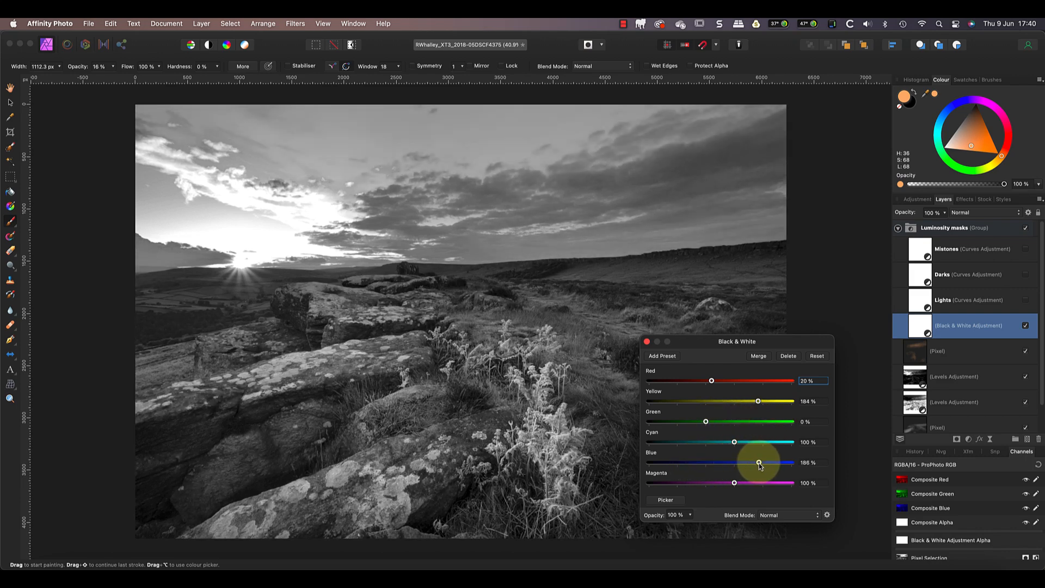
left_click_drag(759, 463, 748, 463)
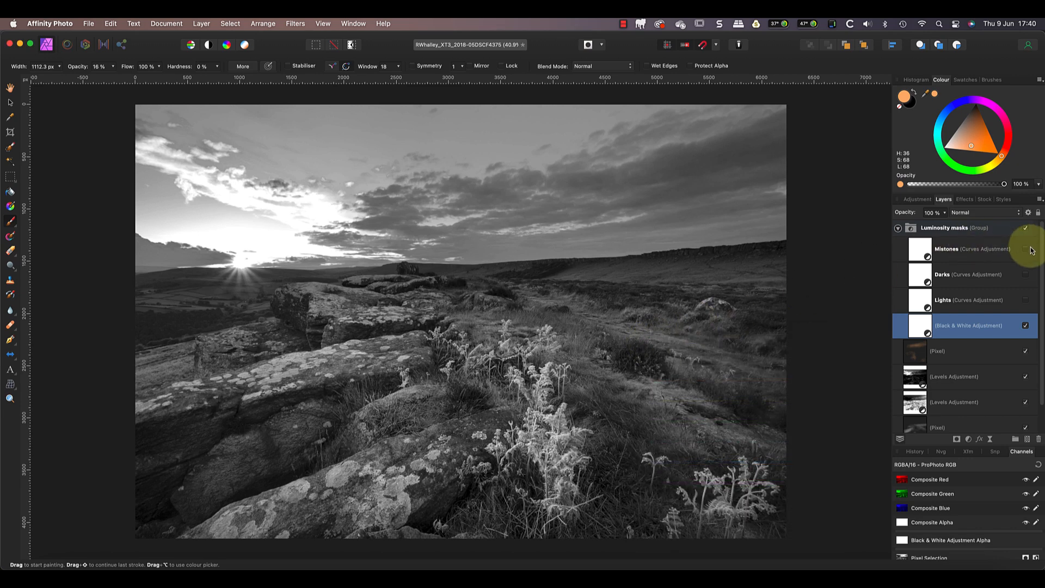
left_click(1026, 248)
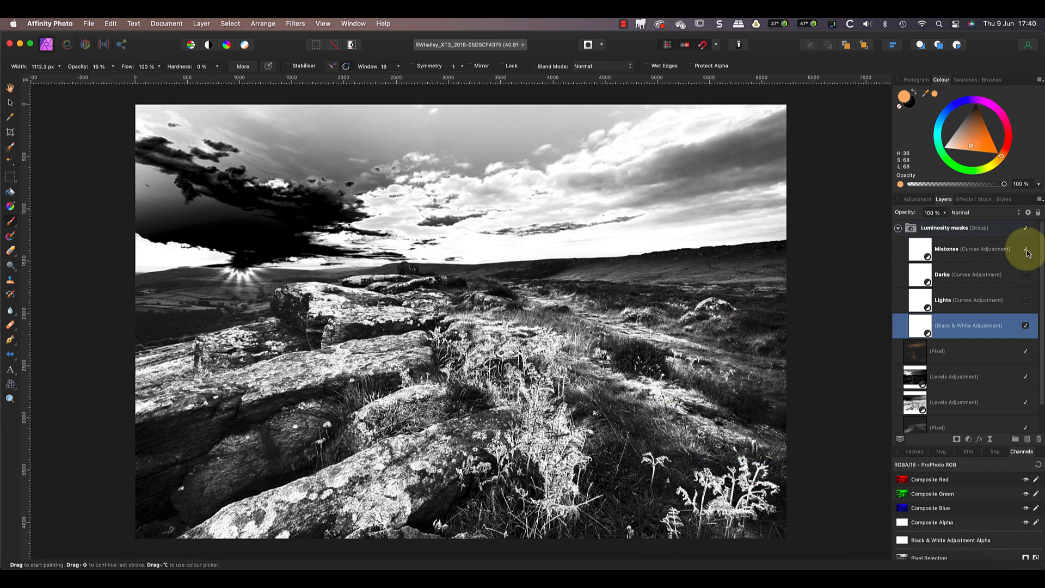